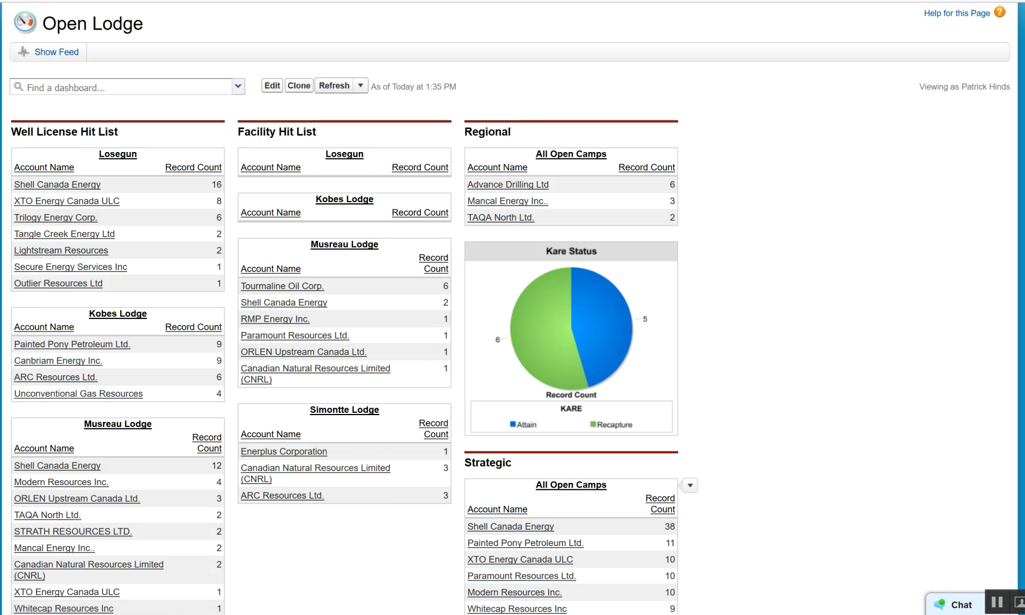
{"action": "mouse_move", "coordinate": [710, 244]}
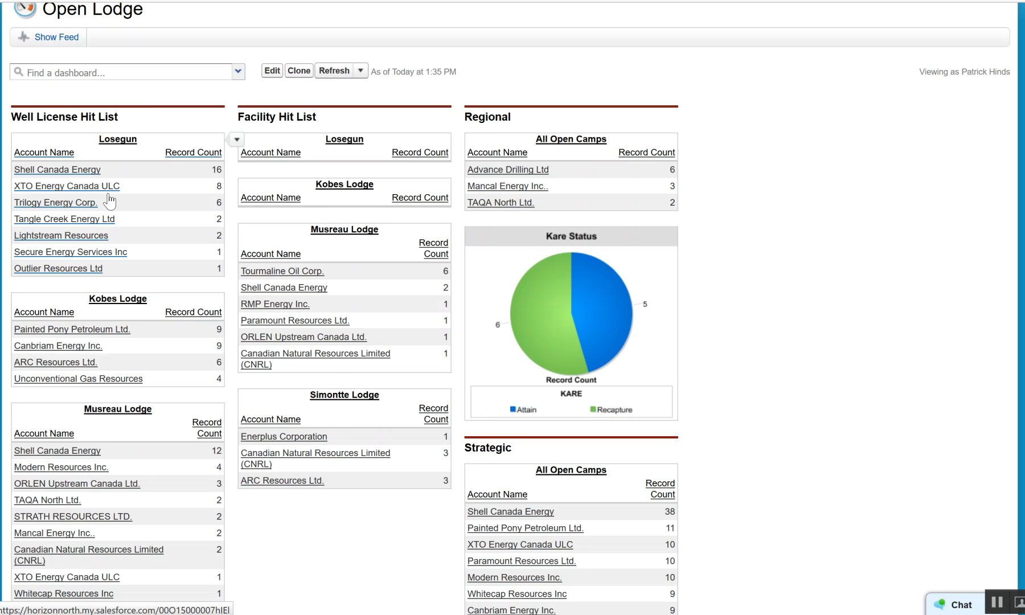
- Drill from the Losegun Well License Hit List chart into its 36-record source report
{"action": "left_click", "coordinate": [118, 139]}
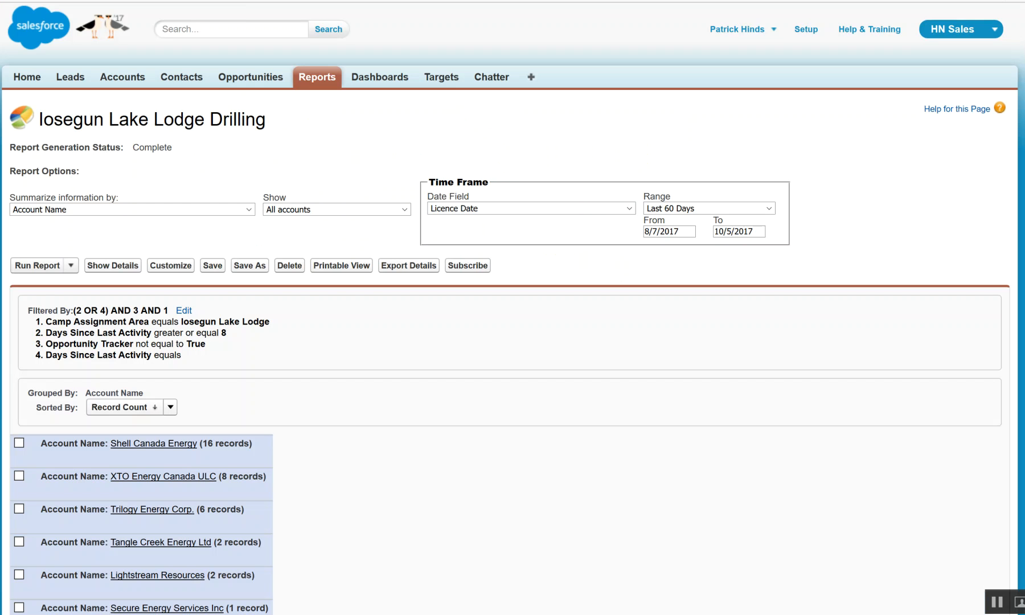
{"action": "scroll", "scroll_direction": "down", "scroll_amount": 3}
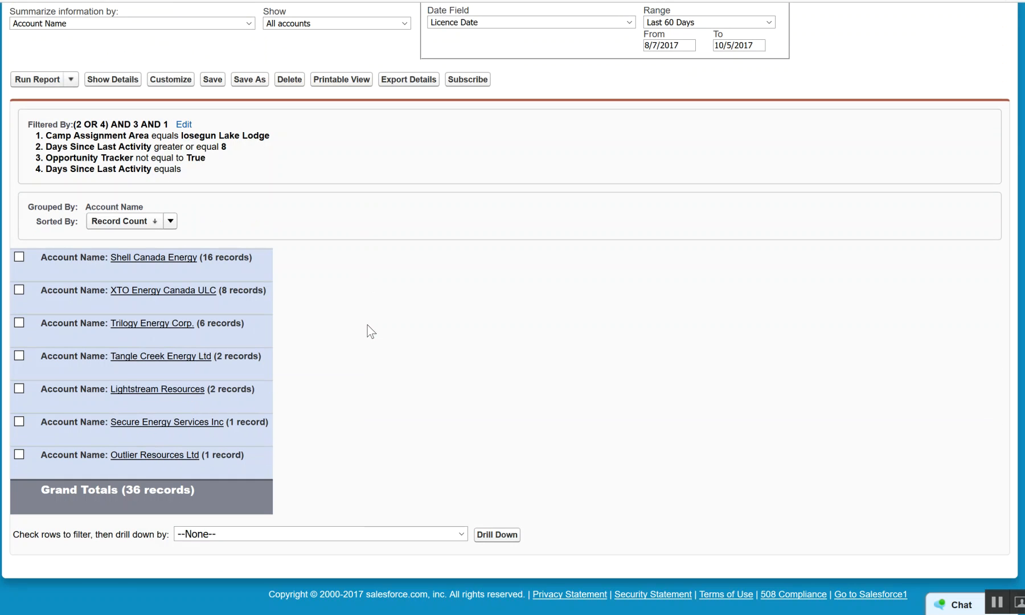
{"action": "mouse_move", "coordinate": [77, 417]}
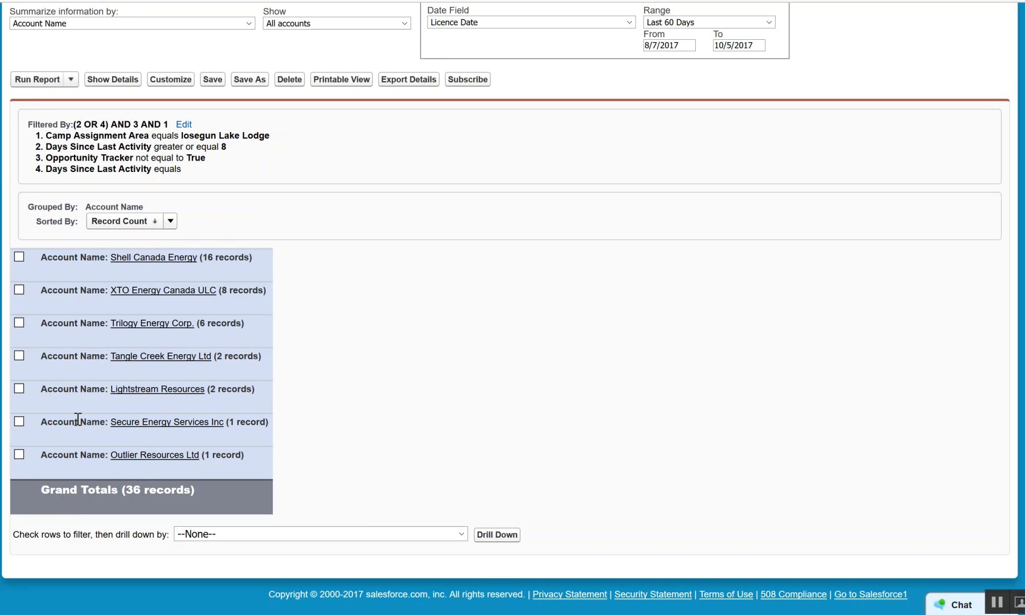
{"action": "mouse_move", "coordinate": [154, 454]}
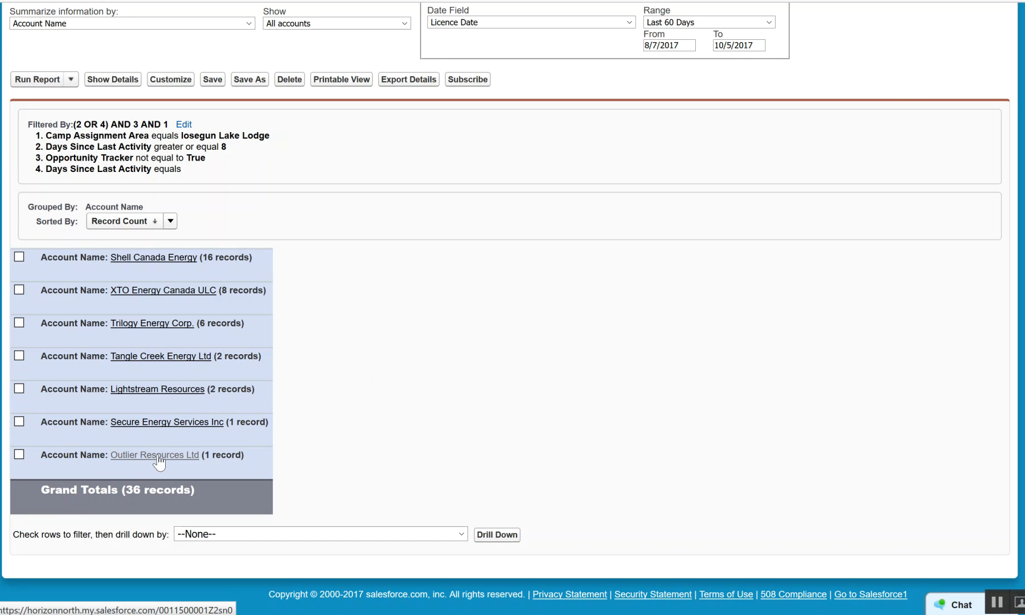
{"action": "left_click", "coordinate": [154, 454]}
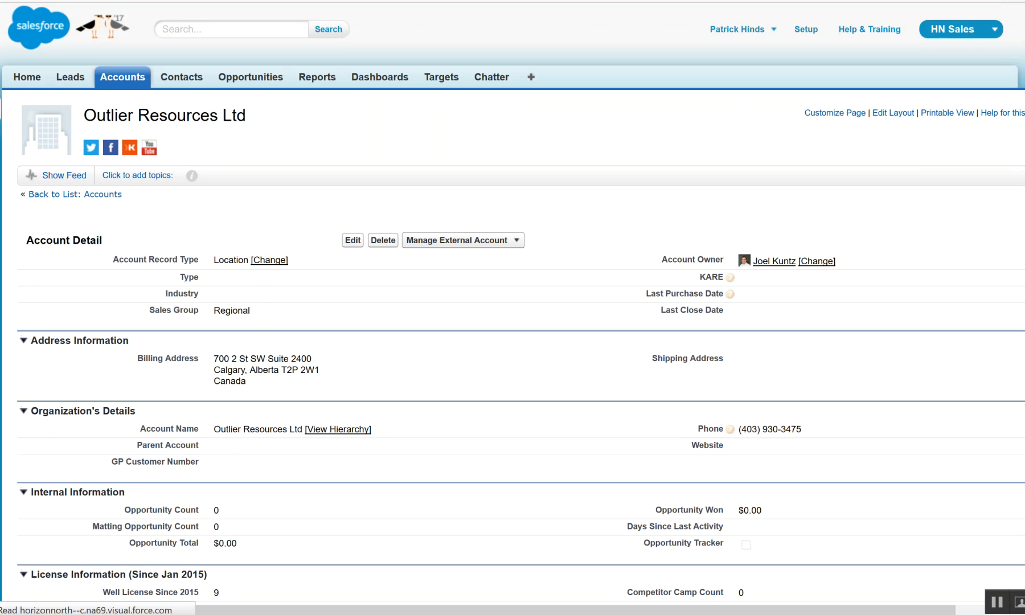
{"action": "scroll", "scroll_direction": "down", "scroll_amount": 3}
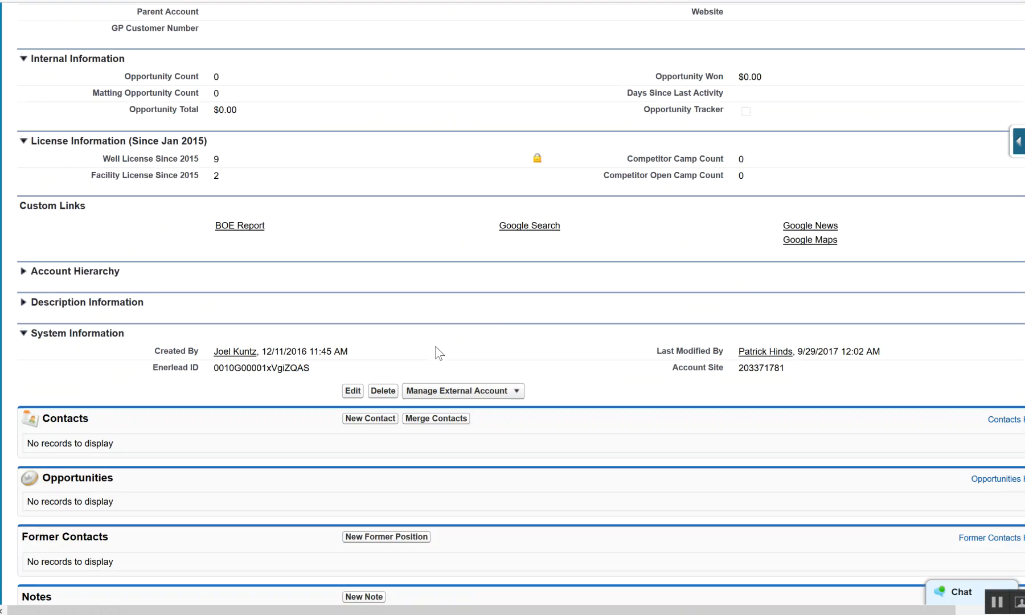
{"action": "scroll", "scroll_direction": "down", "scroll_amount": 3}
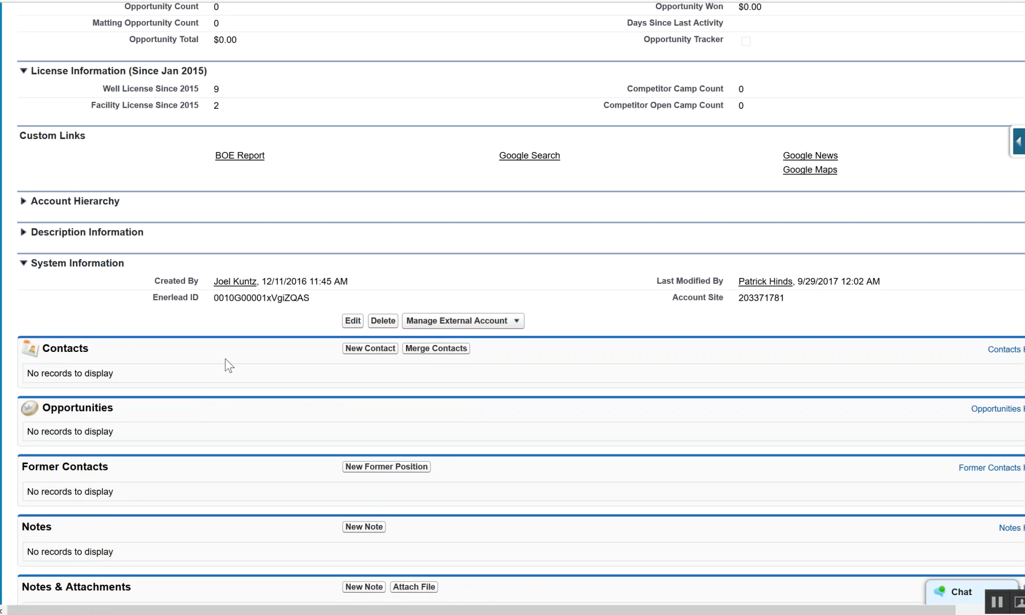
{"action": "mouse_move", "coordinate": [249, 423]}
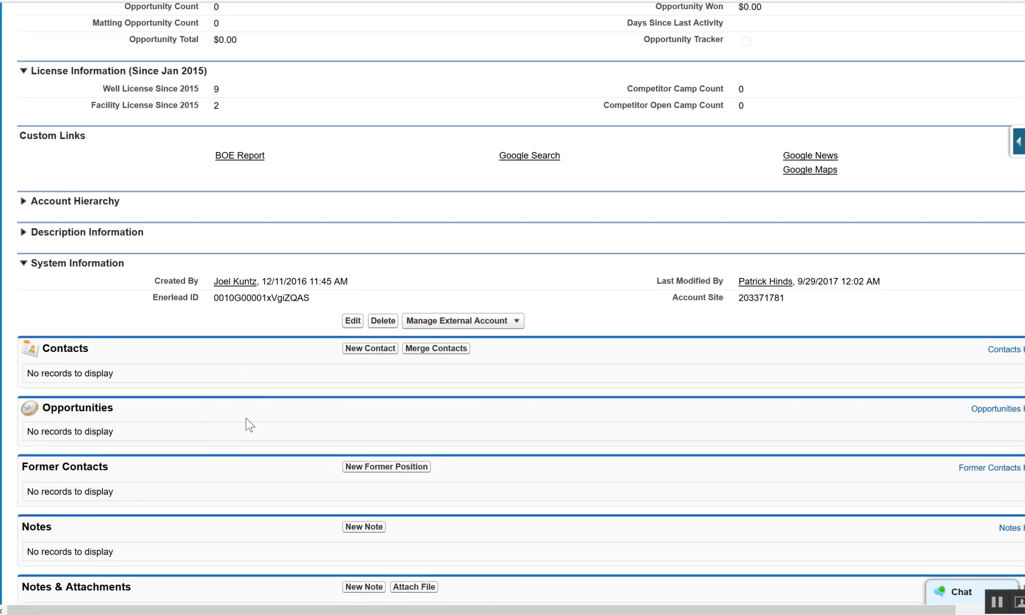
{"action": "mouse_move", "coordinate": [243, 381]}
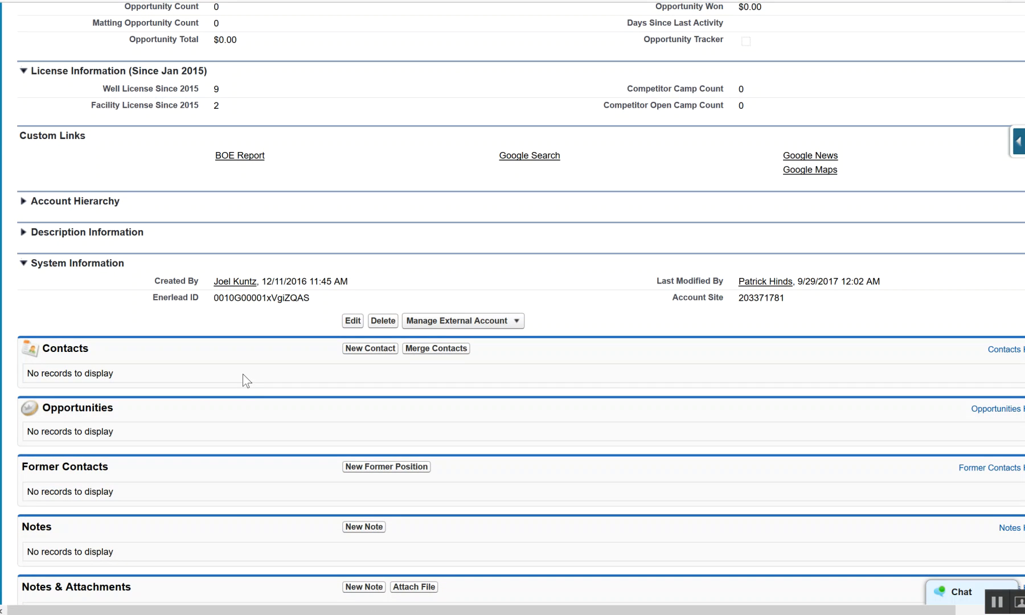
{"action": "scroll", "scroll_direction": "down", "scroll_amount": 3}
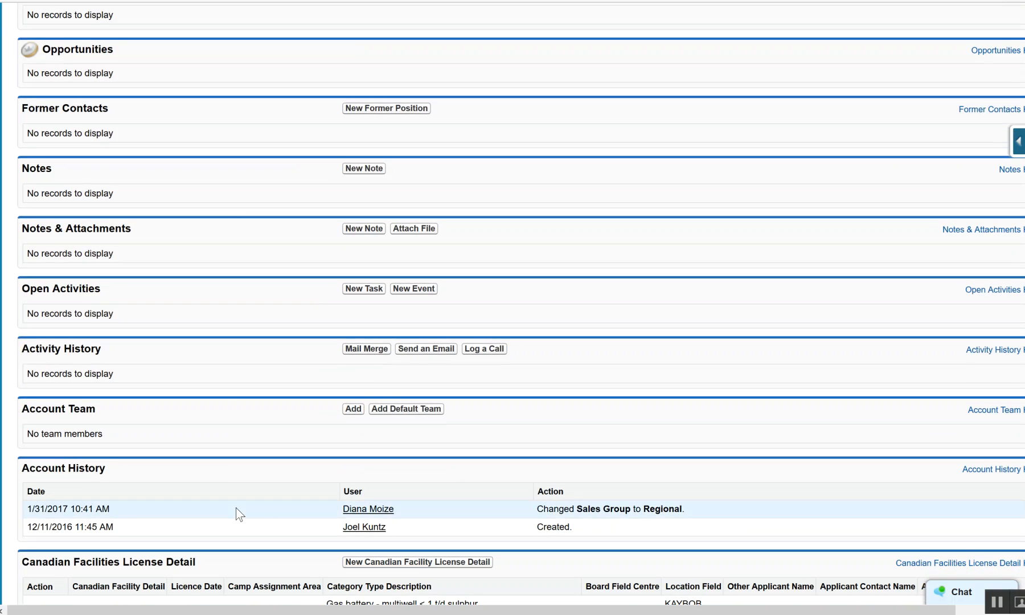
{"action": "scroll", "scroll_direction": "up", "scroll_amount": 3}
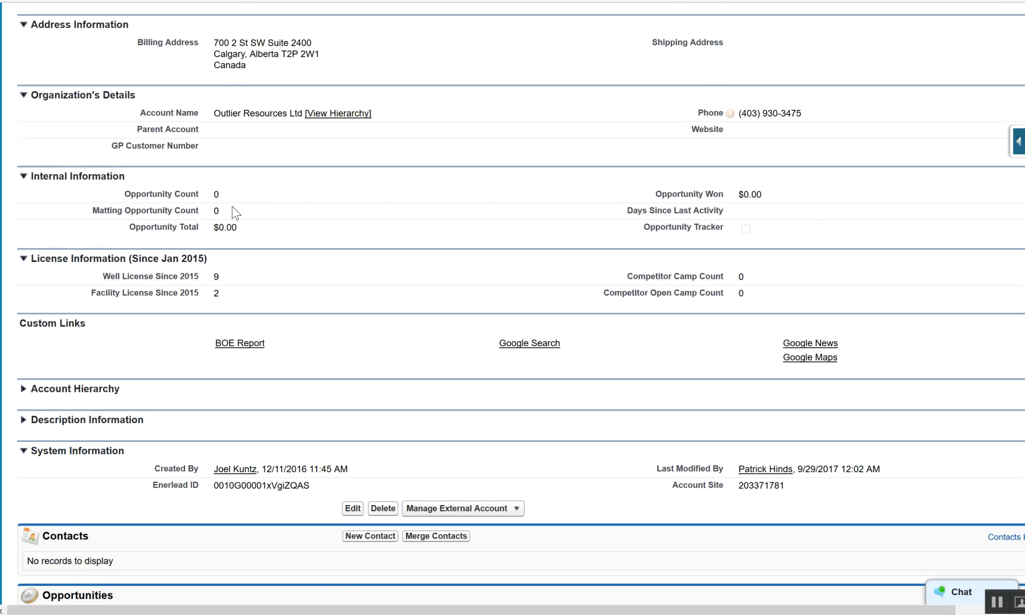
{"action": "scroll", "scroll_direction": "up", "scroll_amount": 3}
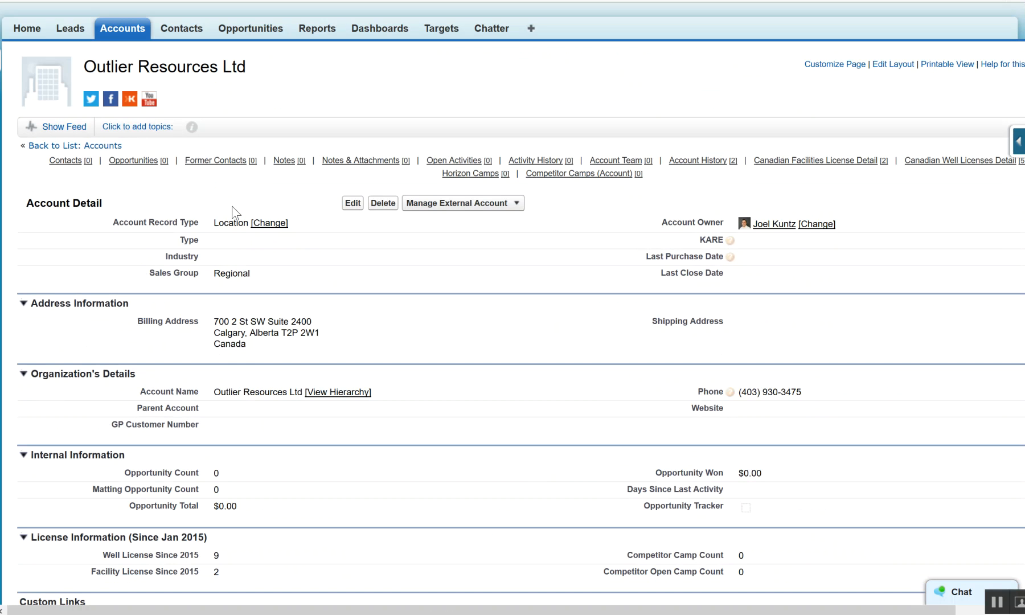
{"action": "scroll", "scroll_direction": "down", "scroll_amount": 3}
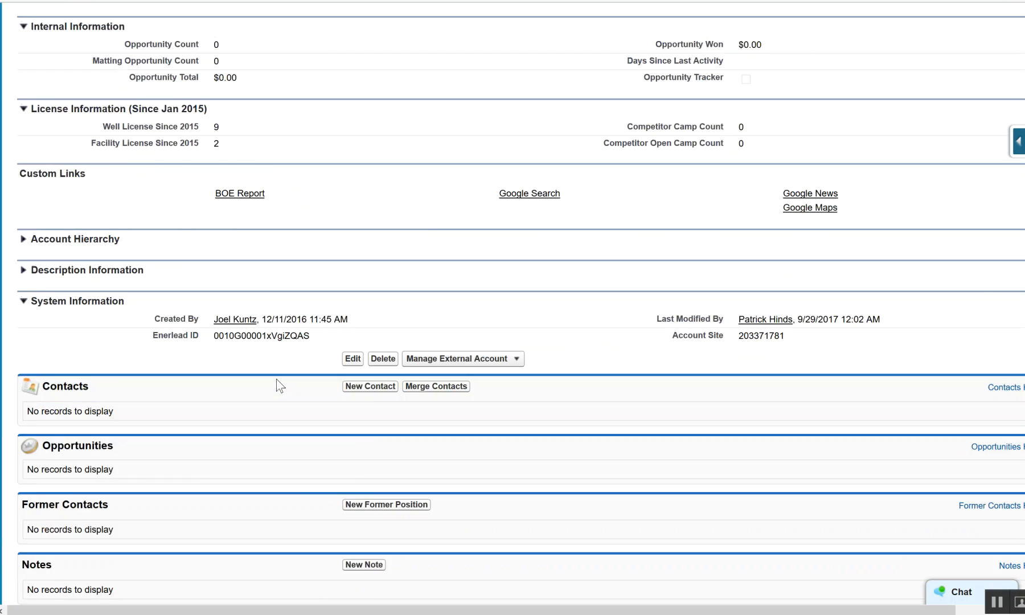
{"action": "scroll", "scroll_direction": "down", "scroll_amount": 3}
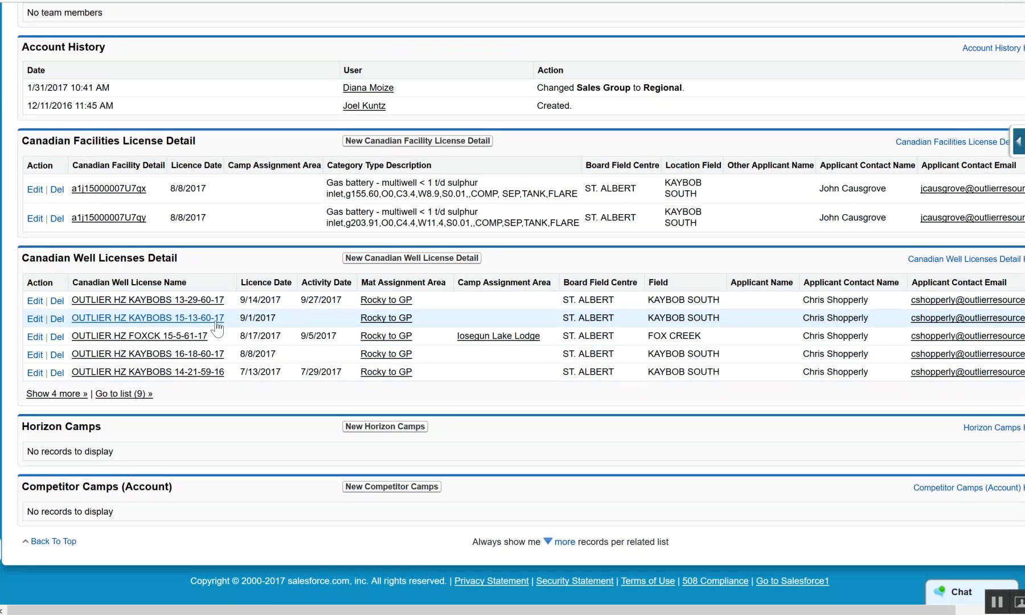
{"action": "mouse_move", "coordinate": [302, 326]}
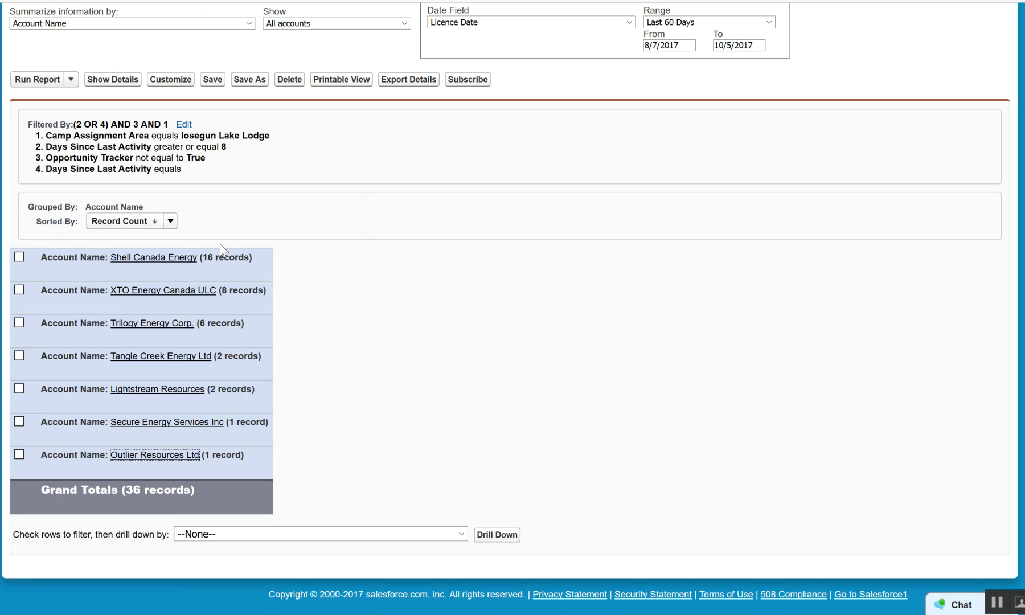
{"action": "mouse_move", "coordinate": [154, 257]}
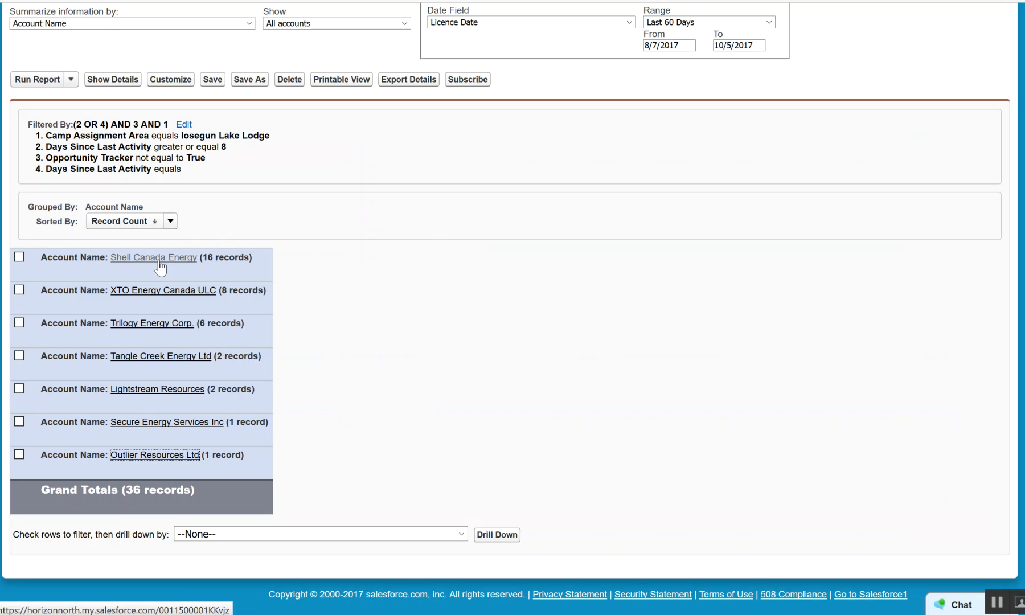
{"action": "mouse_move", "coordinate": [335, 276]}
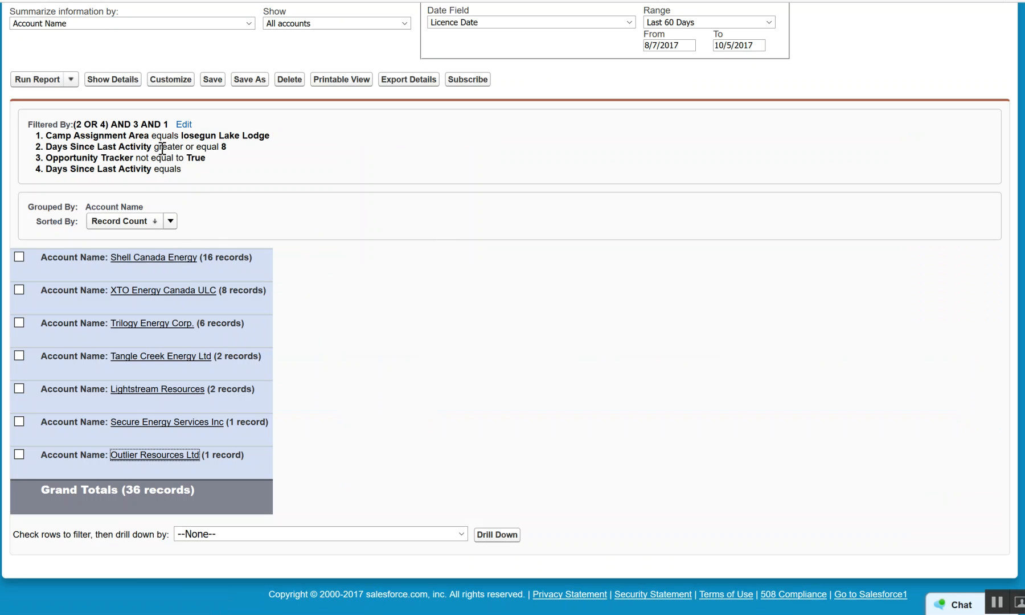
{"action": "mouse_move", "coordinate": [202, 141]}
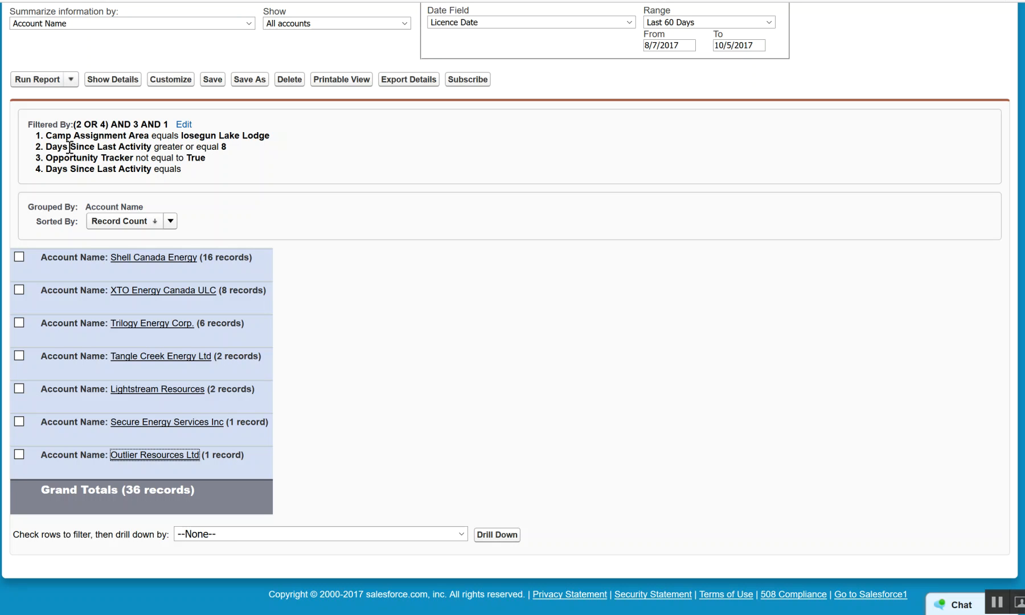
{"action": "mouse_move", "coordinate": [240, 162]}
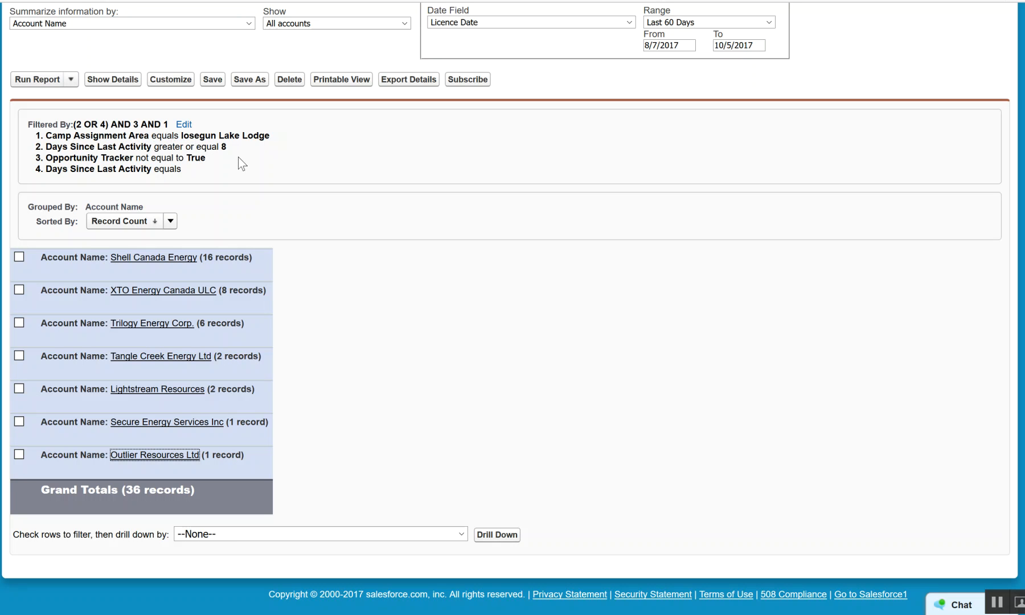
{"action": "mouse_move", "coordinate": [222, 172]}
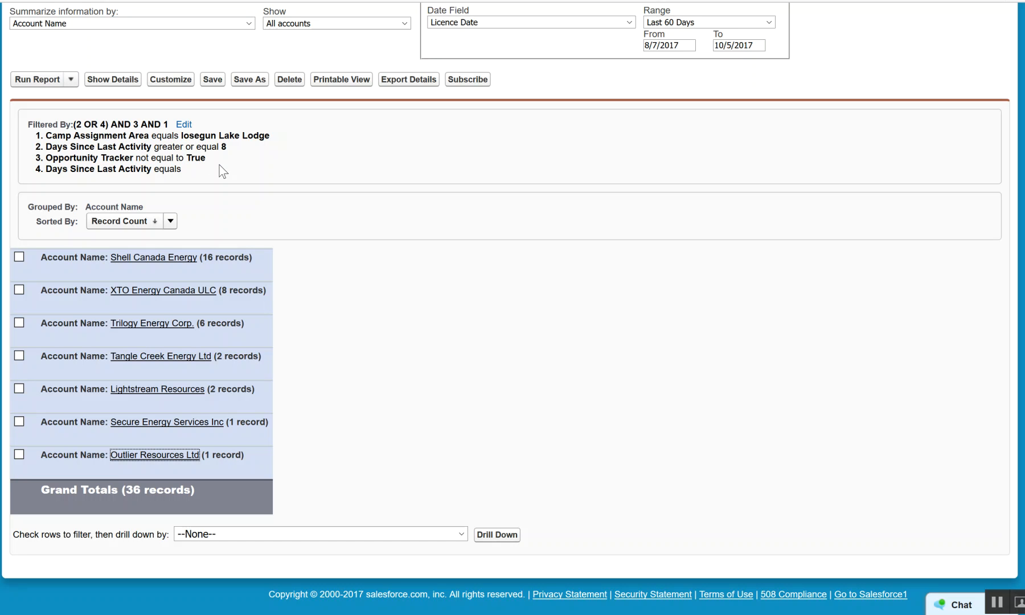
{"action": "mouse_move", "coordinate": [153, 185]}
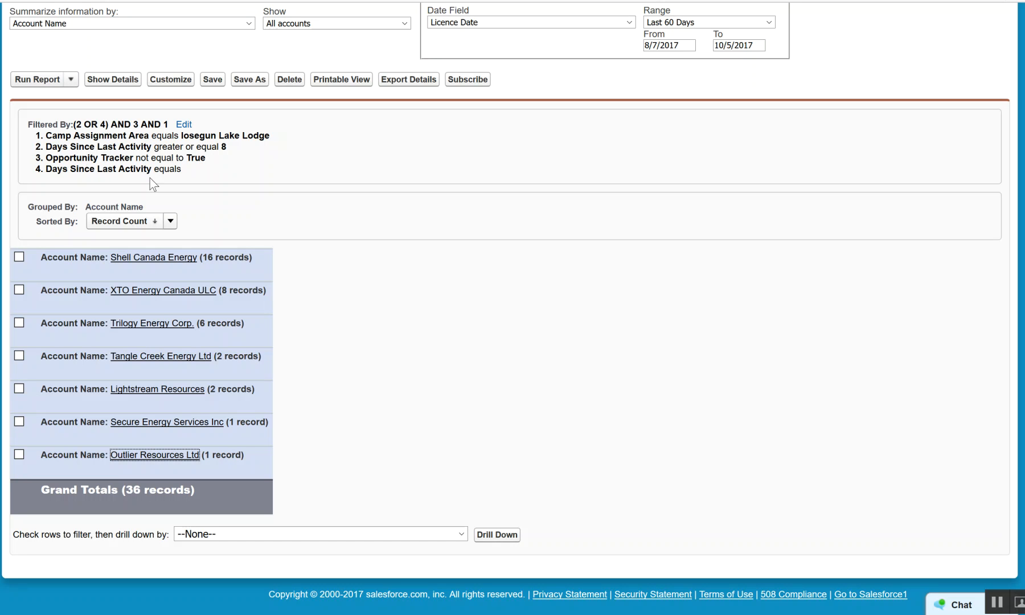
{"action": "mouse_move", "coordinate": [198, 185]}
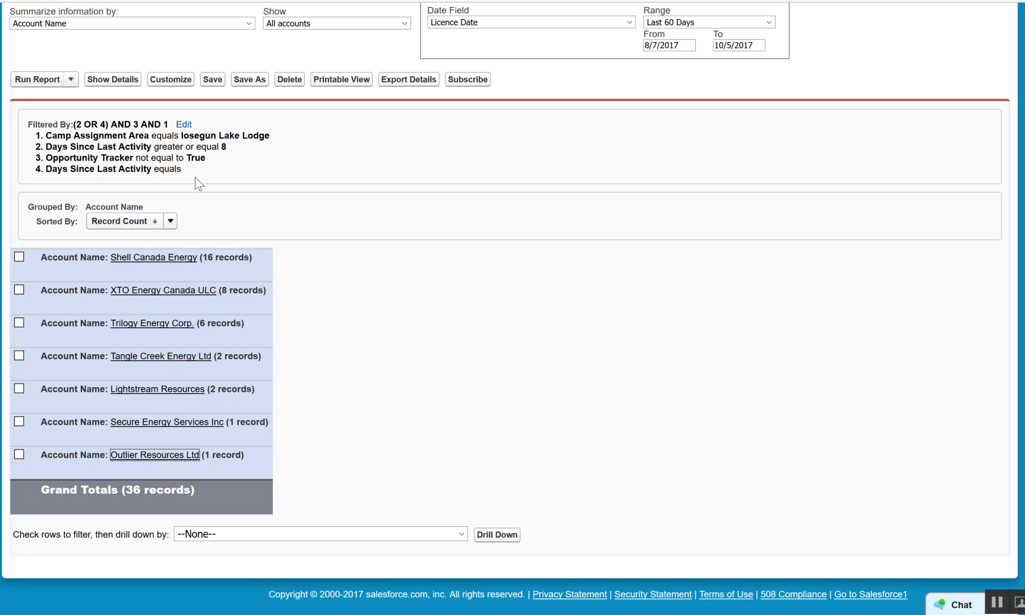
{"action": "mouse_move", "coordinate": [261, 200]}
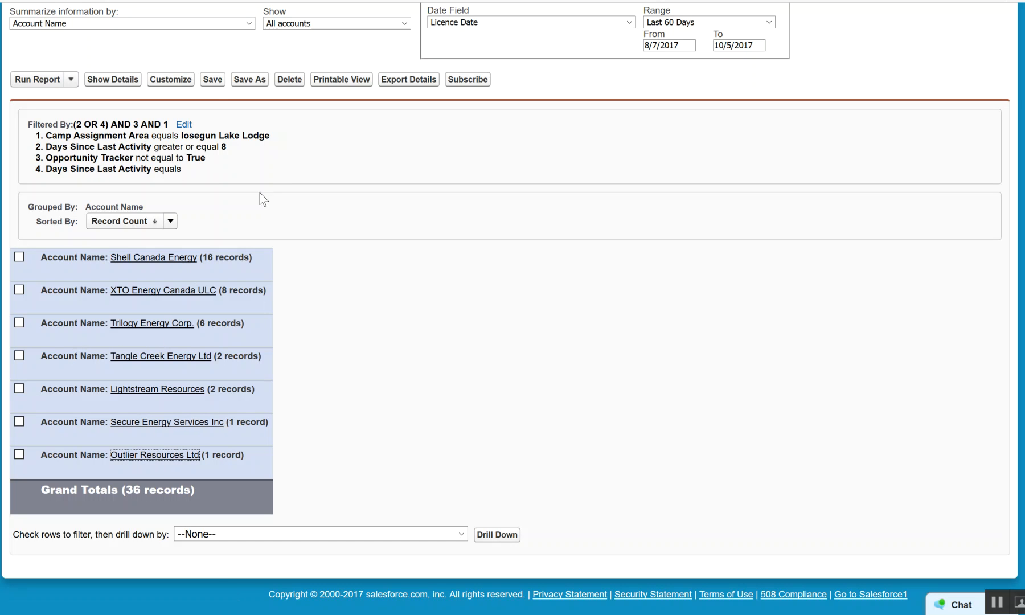
{"action": "mouse_move", "coordinate": [299, 201]}
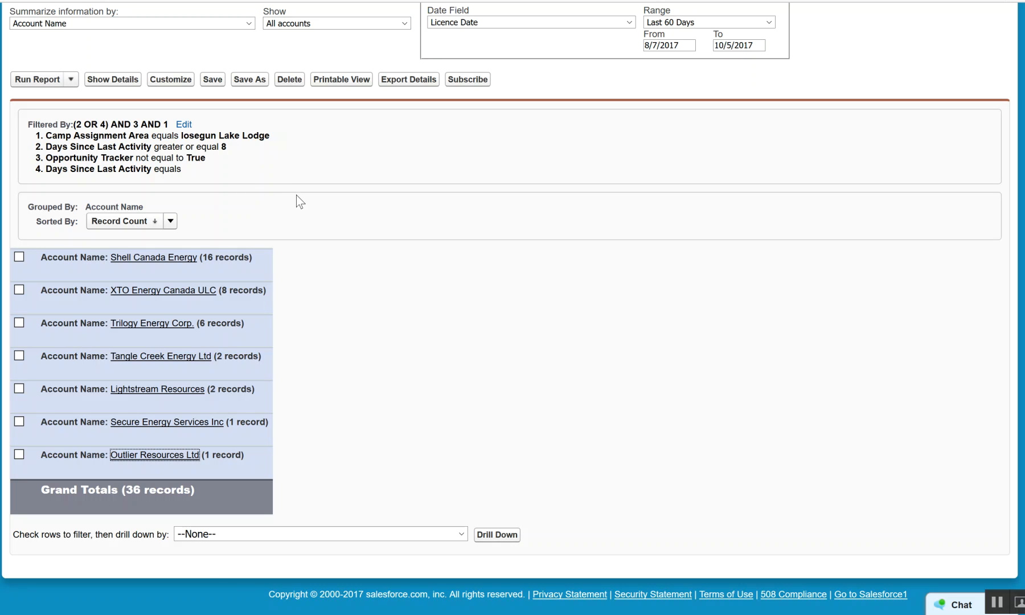
{"action": "mouse_move", "coordinate": [160, 356]}
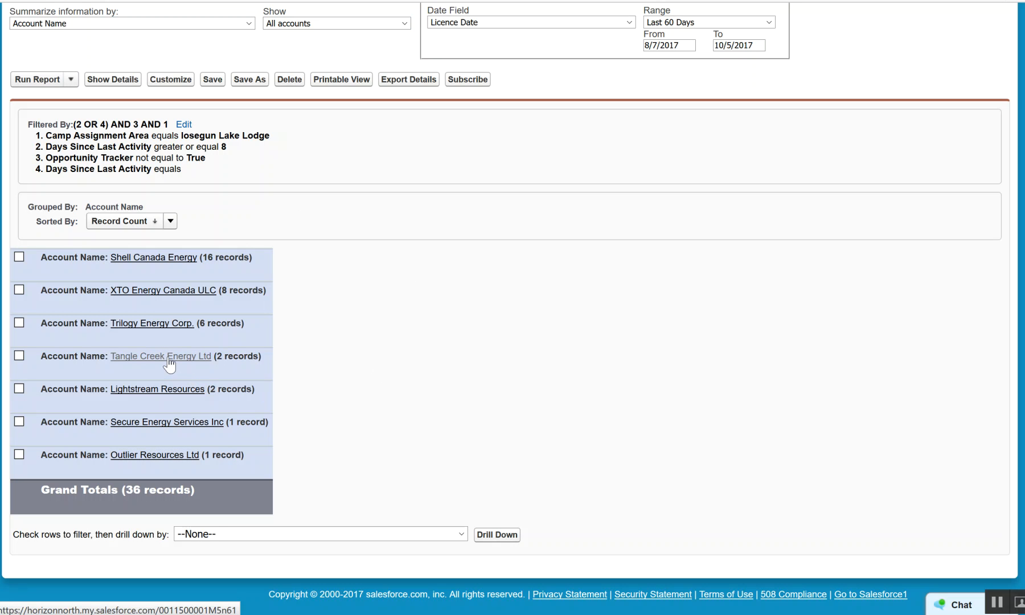
{"action": "left_click", "coordinate": [161, 356]}
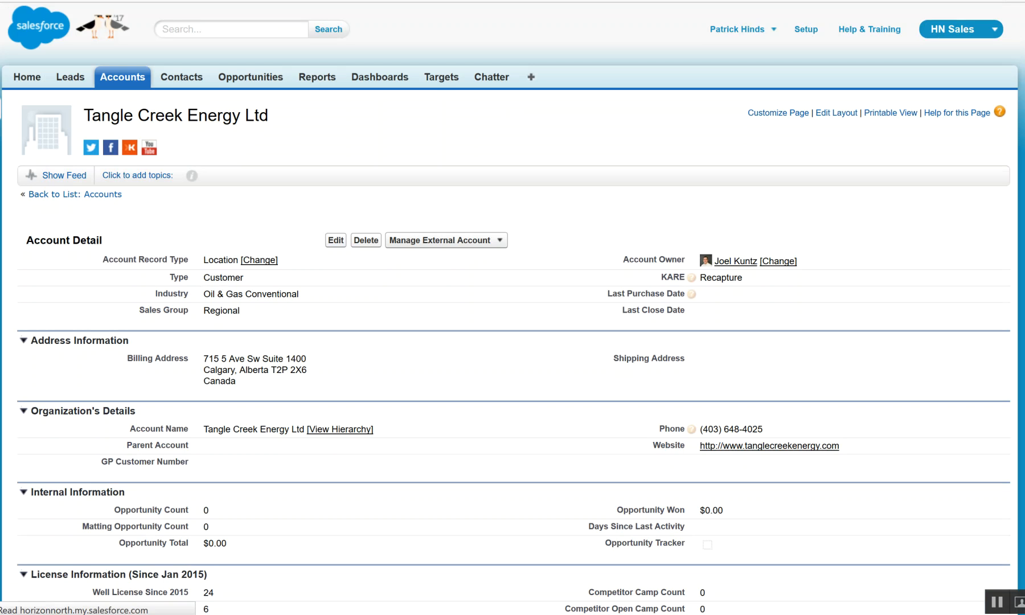
{"action": "scroll", "scroll_direction": "down", "scroll_amount": 3}
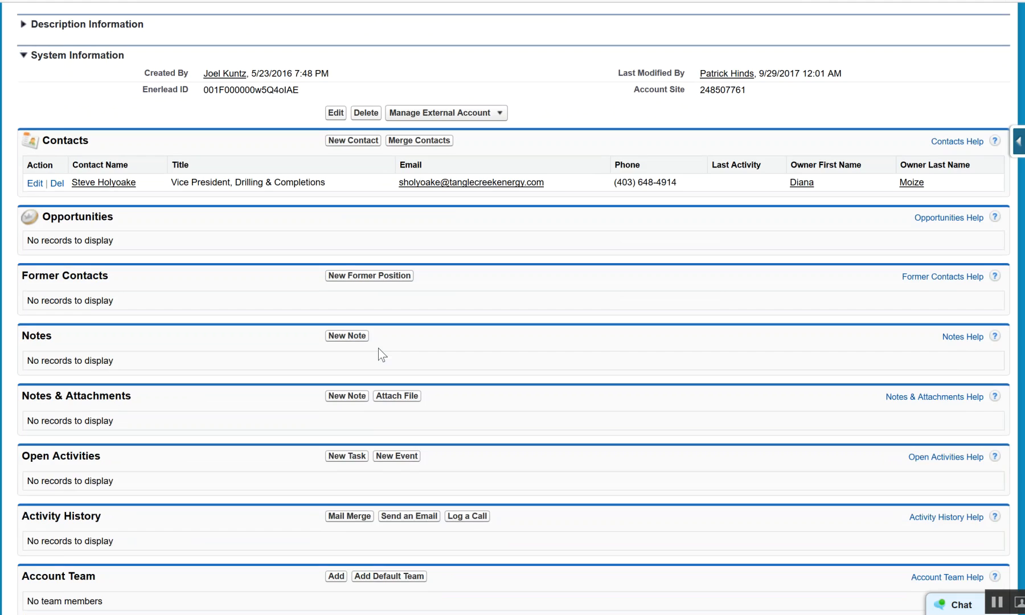
{"action": "scroll", "scroll_direction": "down", "scroll_amount": 3}
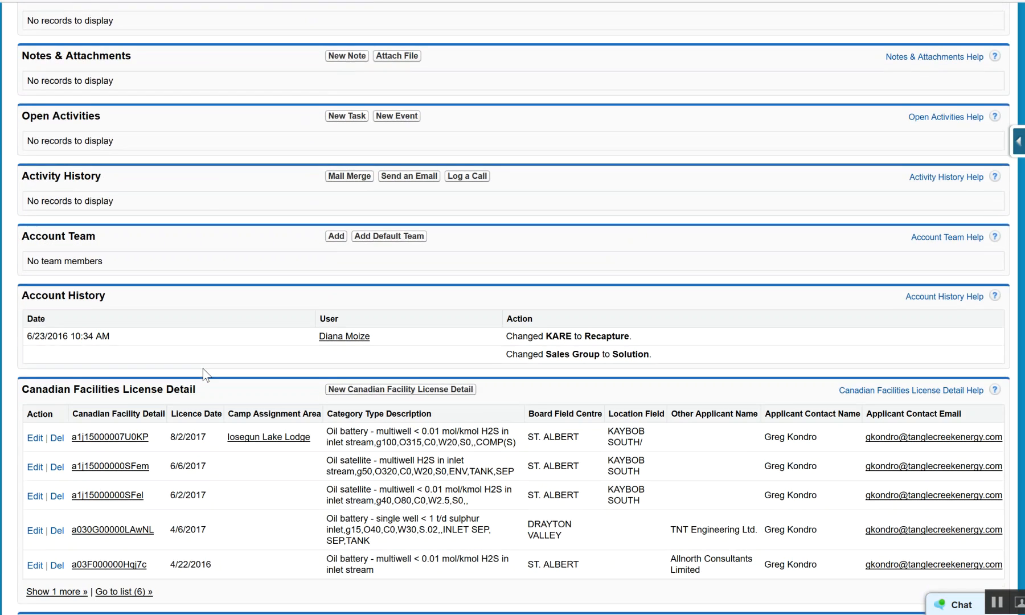
{"action": "scroll", "scroll_direction": "up", "scroll_amount": 3}
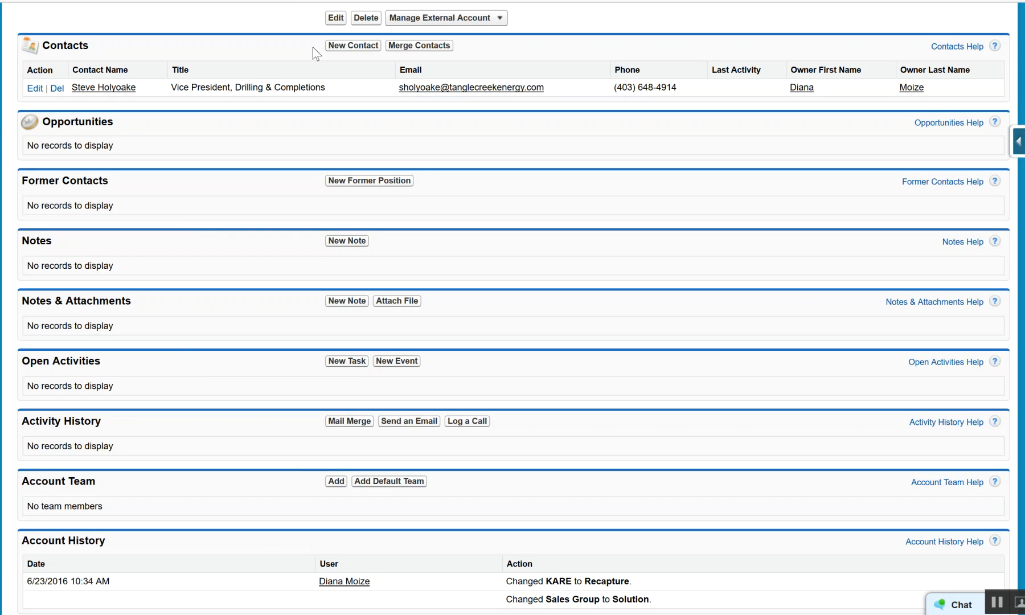
{"action": "mouse_move", "coordinate": [269, 177]}
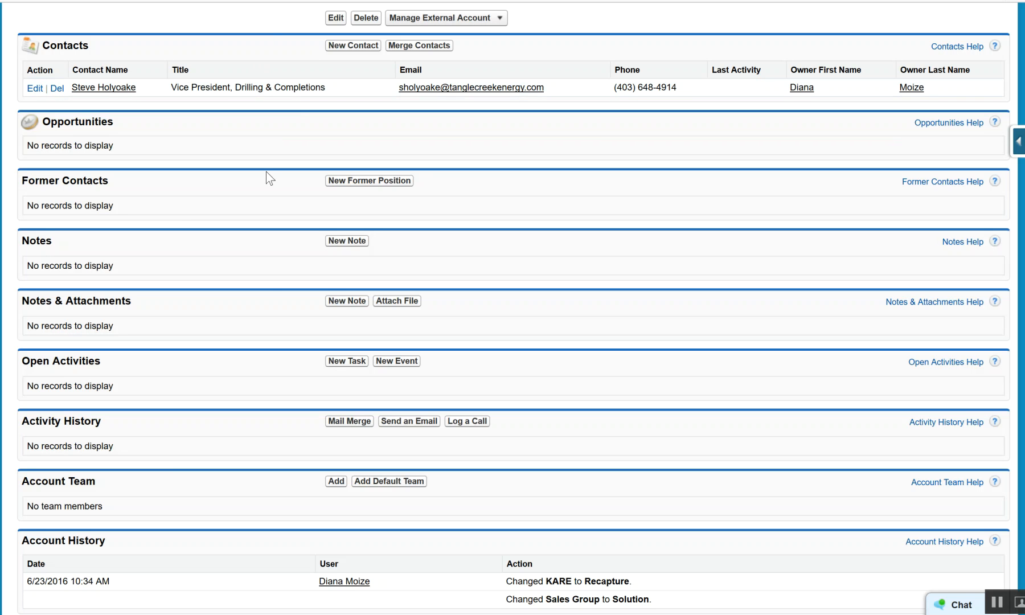
{"action": "mouse_move", "coordinate": [151, 347]}
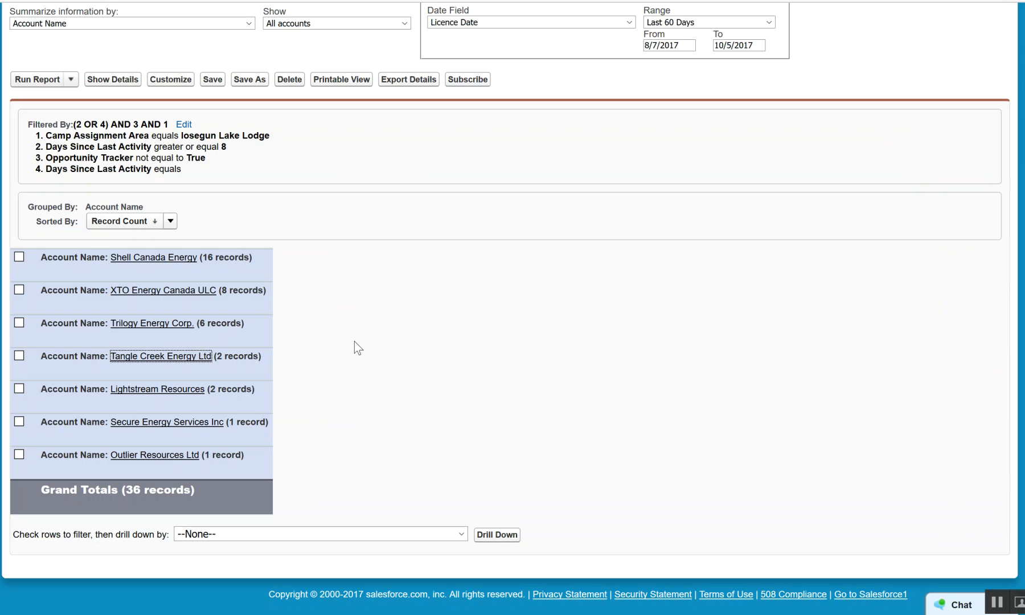
{"action": "mouse_move", "coordinate": [163, 290]}
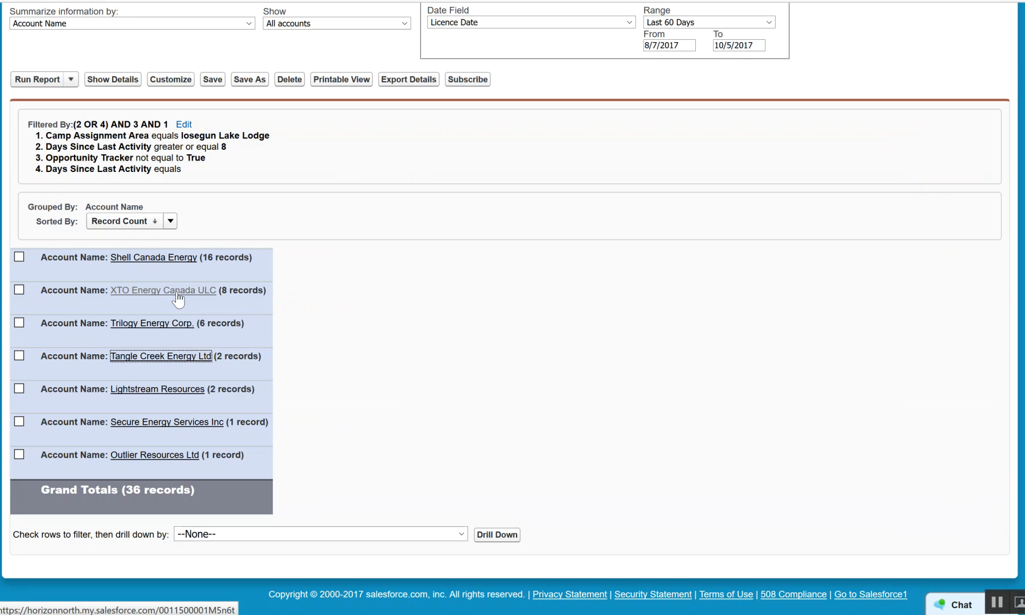
- Review XTO Energy Canada ULC's contacts, opportunities and activity related lists
{"action": "left_click", "coordinate": [163, 290]}
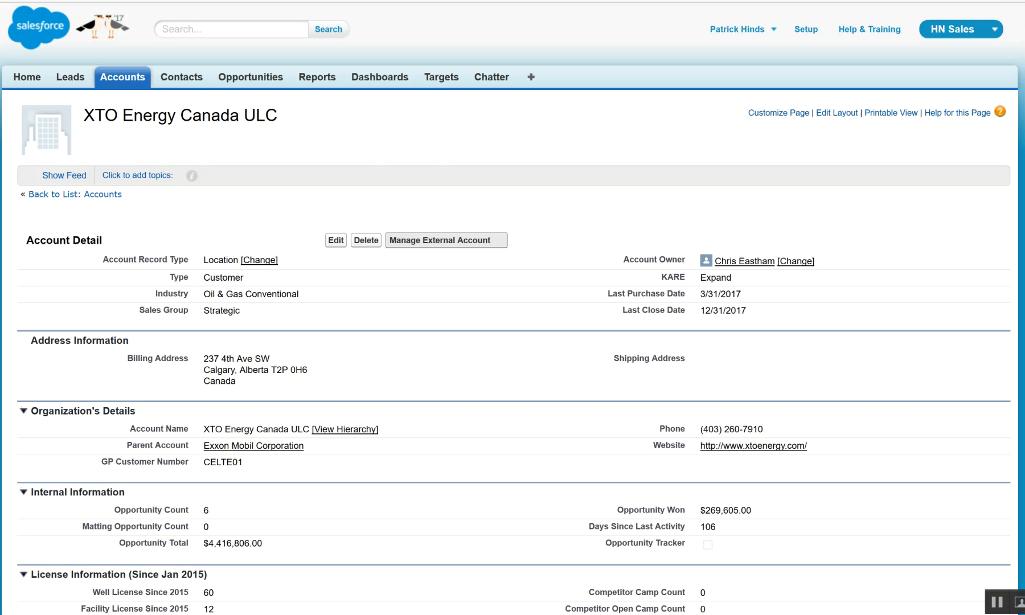
{"action": "scroll", "scroll_direction": "down", "scroll_amount": 3}
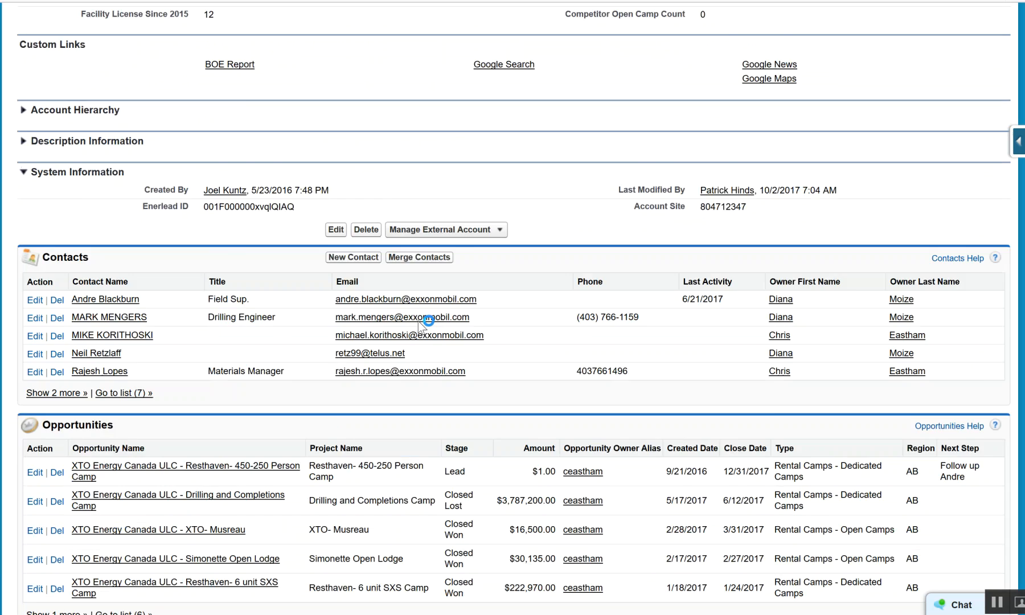
{"action": "scroll", "scroll_direction": "down", "scroll_amount": 3}
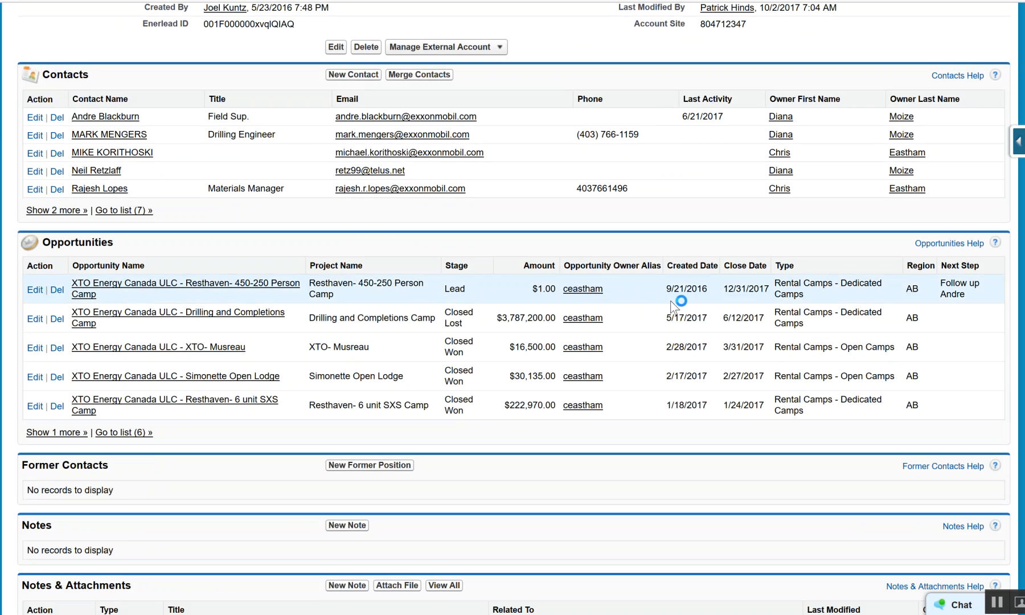
{"action": "mouse_move", "coordinate": [751, 301]}
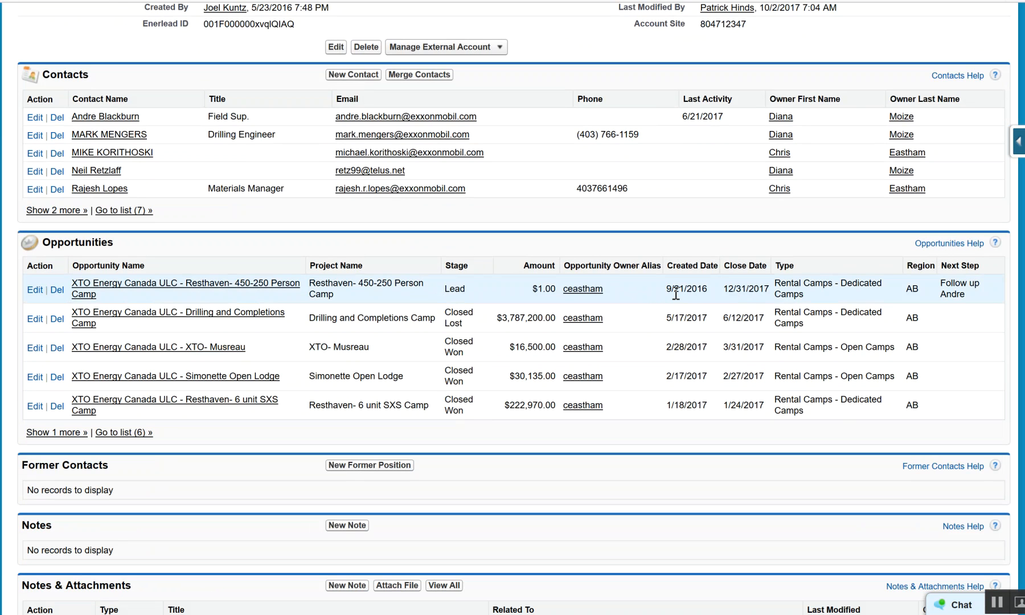
{"action": "mouse_move", "coordinate": [642, 298]}
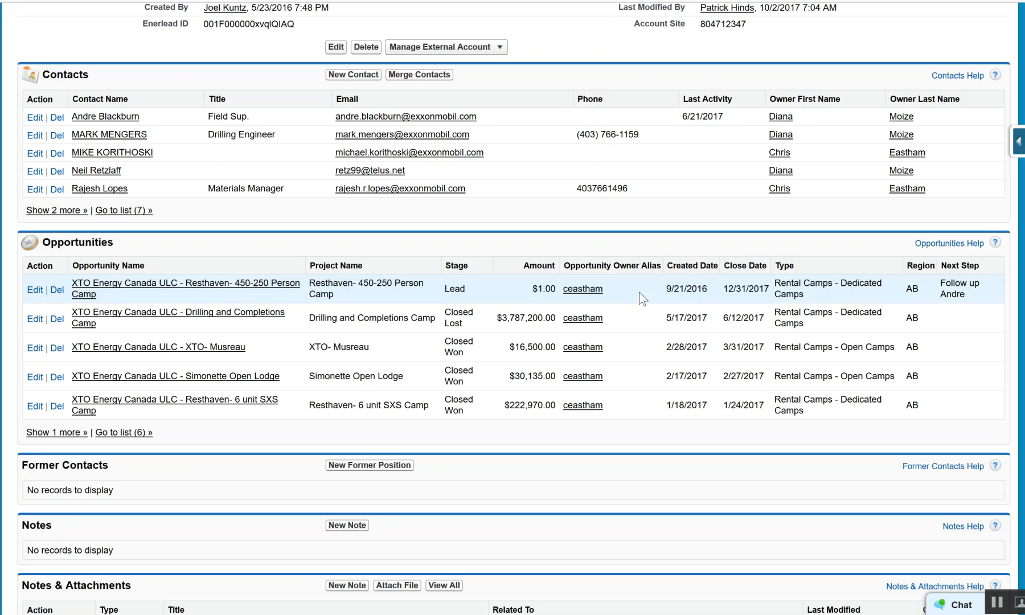
{"action": "mouse_move", "coordinate": [686, 318]}
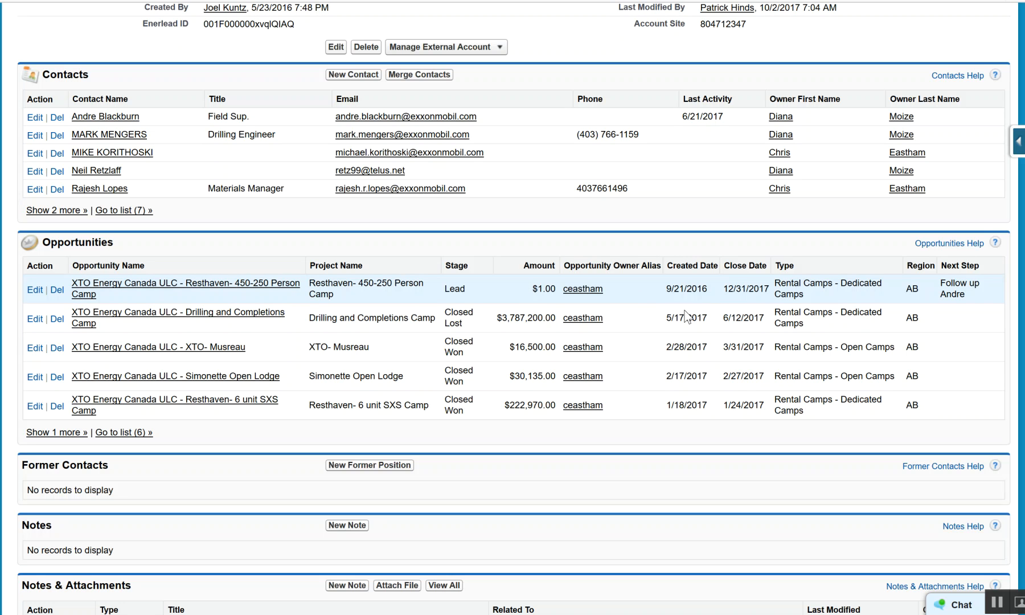
{"action": "mouse_move", "coordinate": [686, 289]}
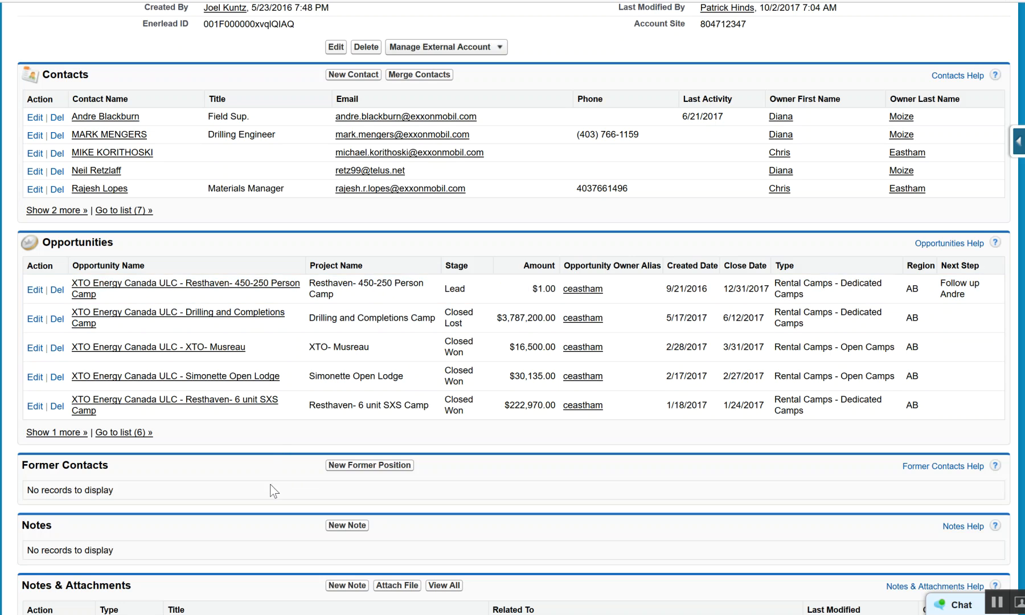
{"action": "scroll", "scroll_direction": "down", "scroll_amount": 3}
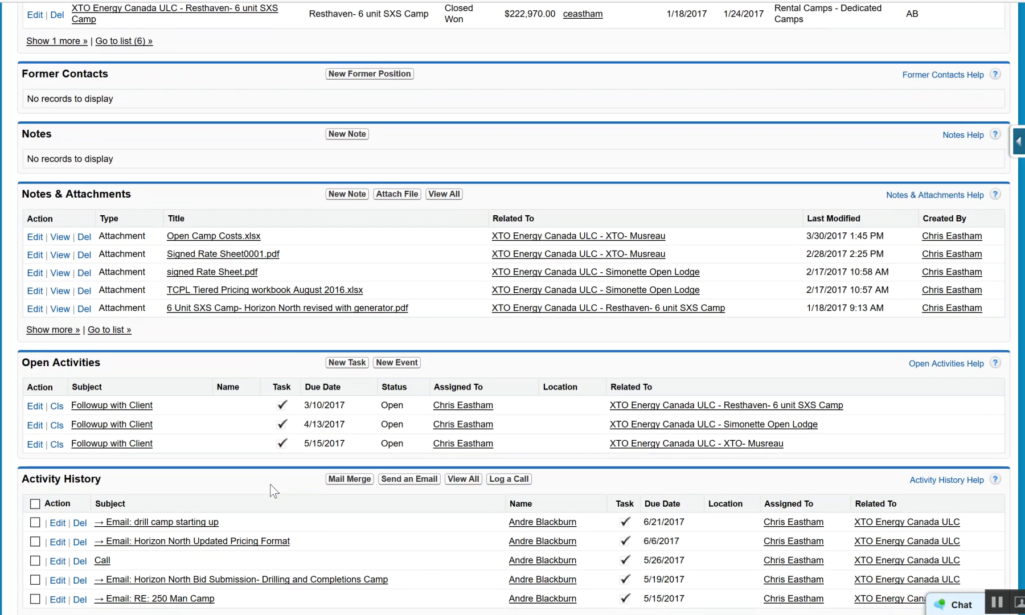
{"action": "scroll", "scroll_direction": "down", "scroll_amount": 3}
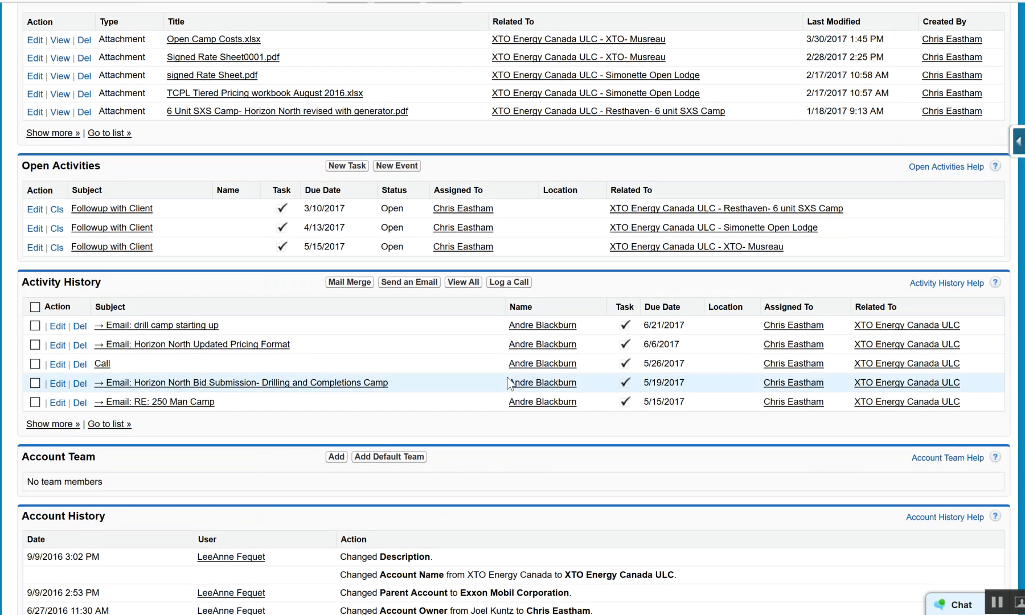
{"action": "mouse_move", "coordinate": [691, 326]}
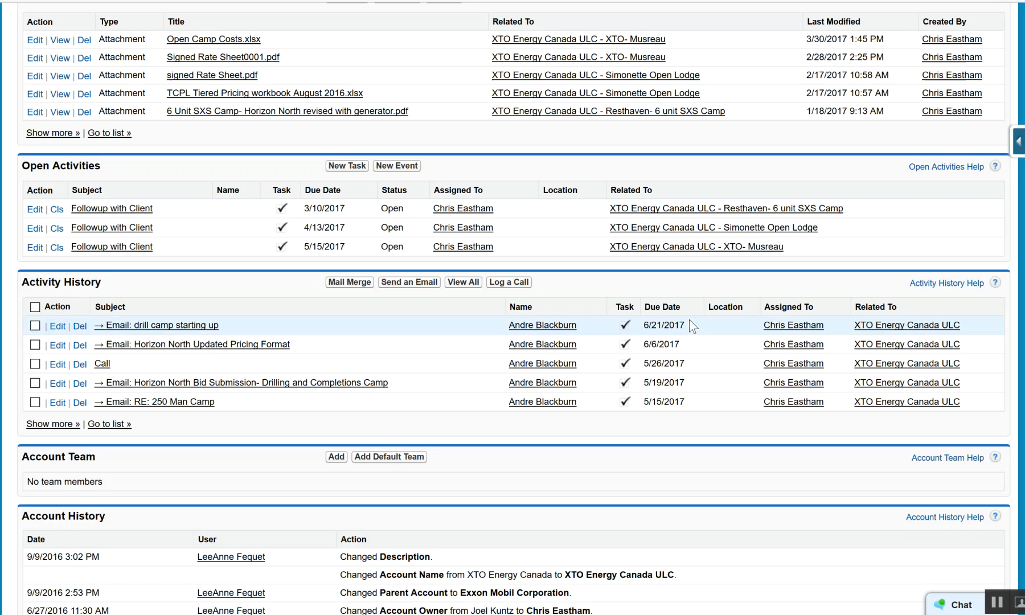
- Check XTO Energy Canada ULC's Iosegun Lake Lodge well licenses and return to the lodge dashboard
{"action": "scroll", "scroll_direction": "up", "scroll_amount": 3}
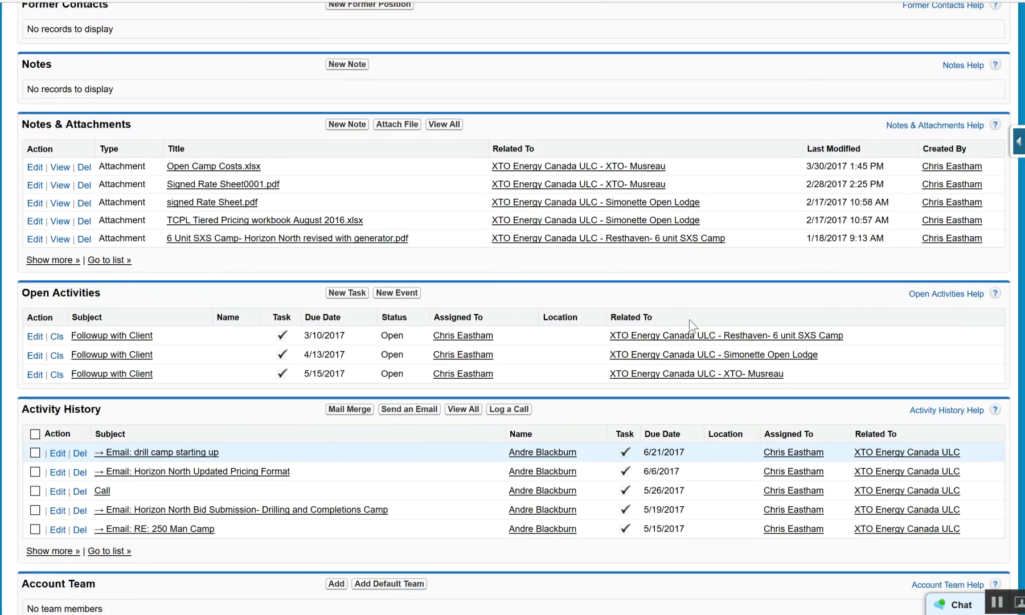
{"action": "scroll", "scroll_direction": "up", "scroll_amount": 3}
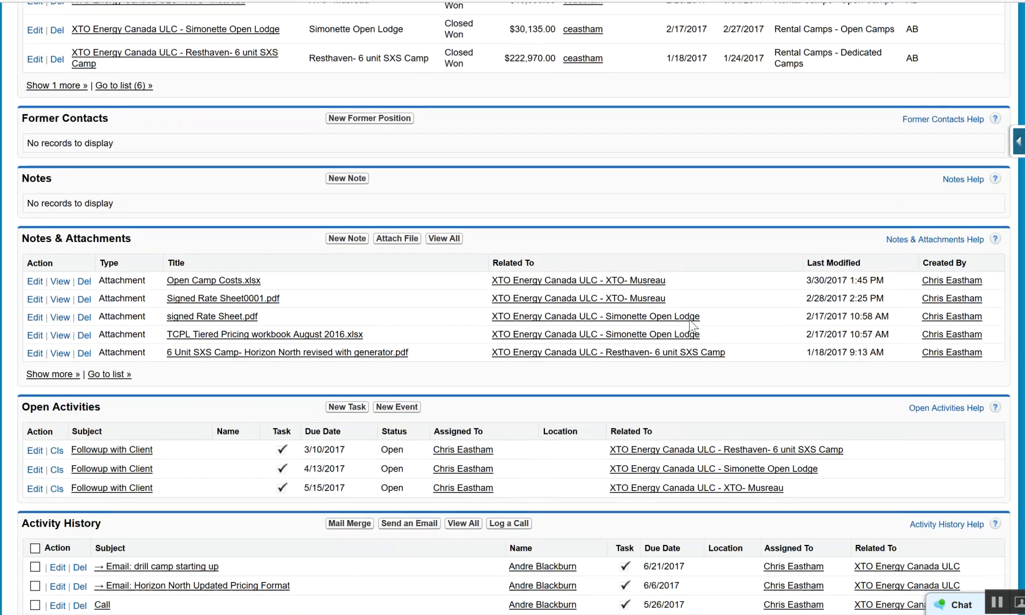
{"action": "scroll", "scroll_direction": "down", "scroll_amount": 3}
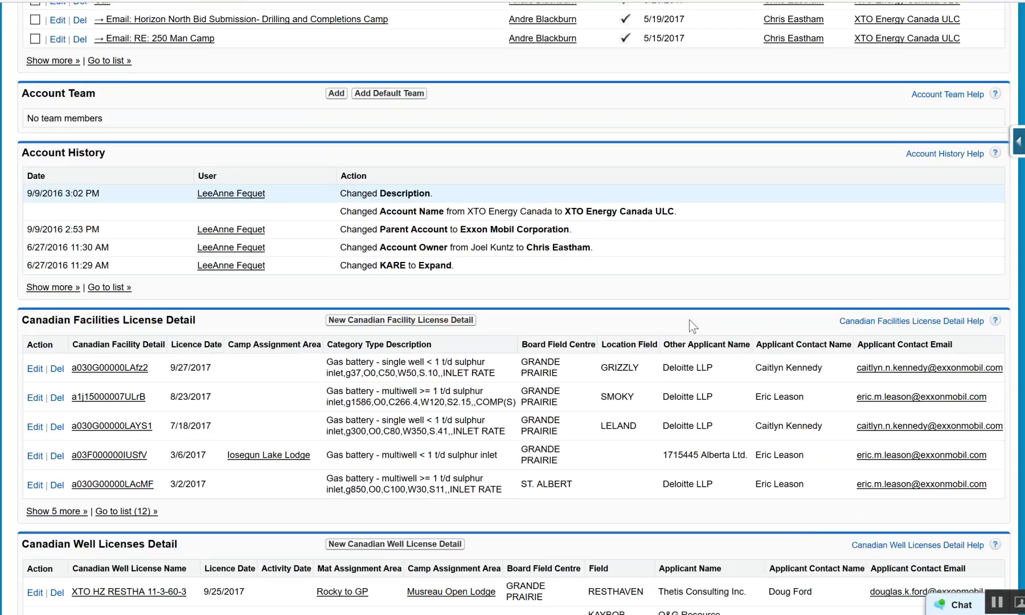
{"action": "scroll", "scroll_direction": "down", "scroll_amount": 3}
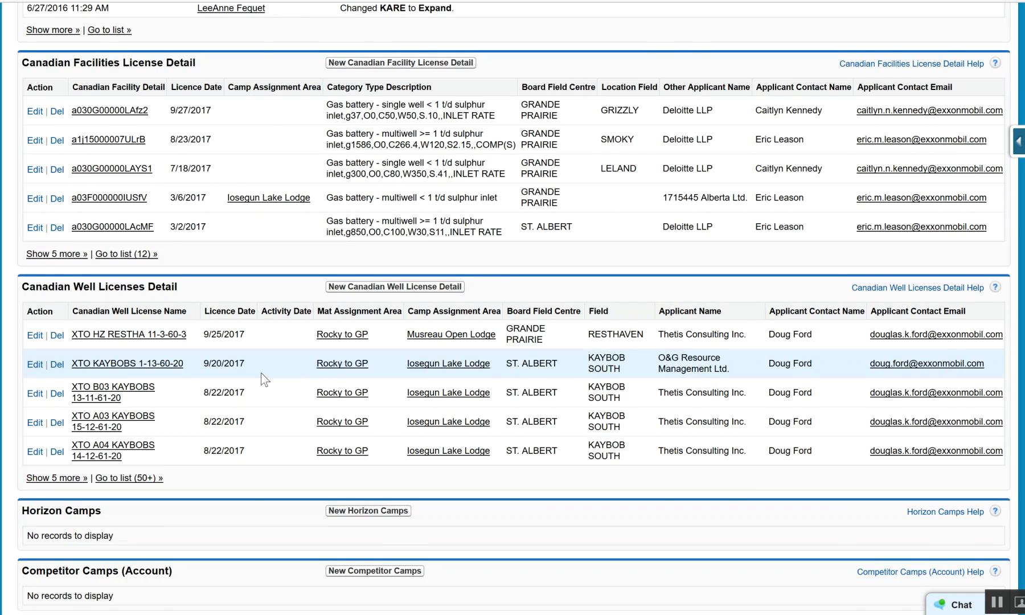
{"action": "scroll", "scroll_direction": "up", "scroll_amount": 3}
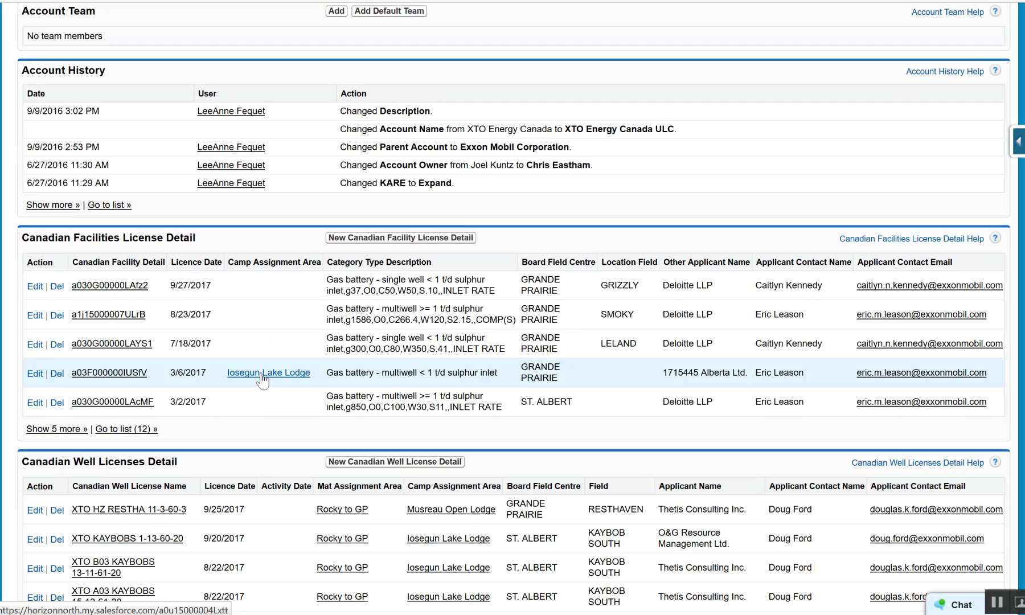
{"action": "mouse_move", "coordinate": [475, 78]}
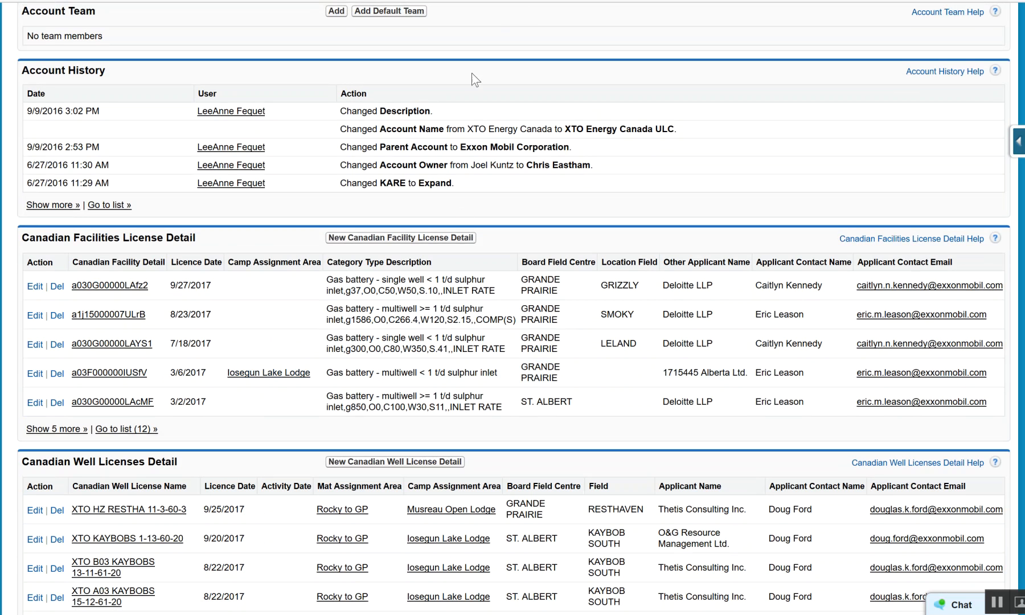
{"action": "scroll", "scroll_direction": "up", "scroll_amount": 3}
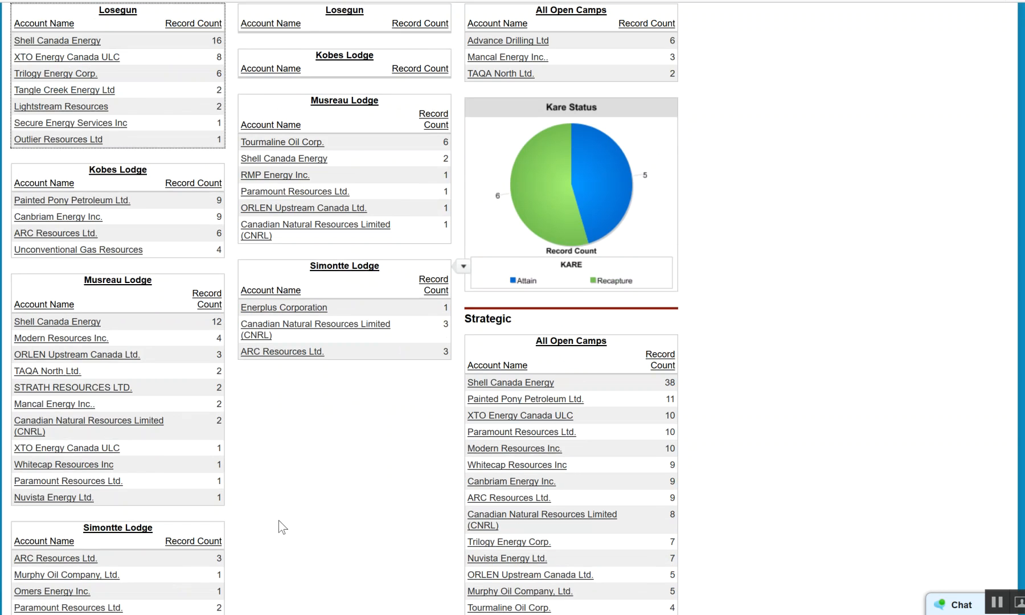
- Drill into the Musreau Open Lodge report (31 records) and open Modern Resources Inc.'s account
{"action": "scroll", "scroll_direction": "down", "scroll_amount": 3}
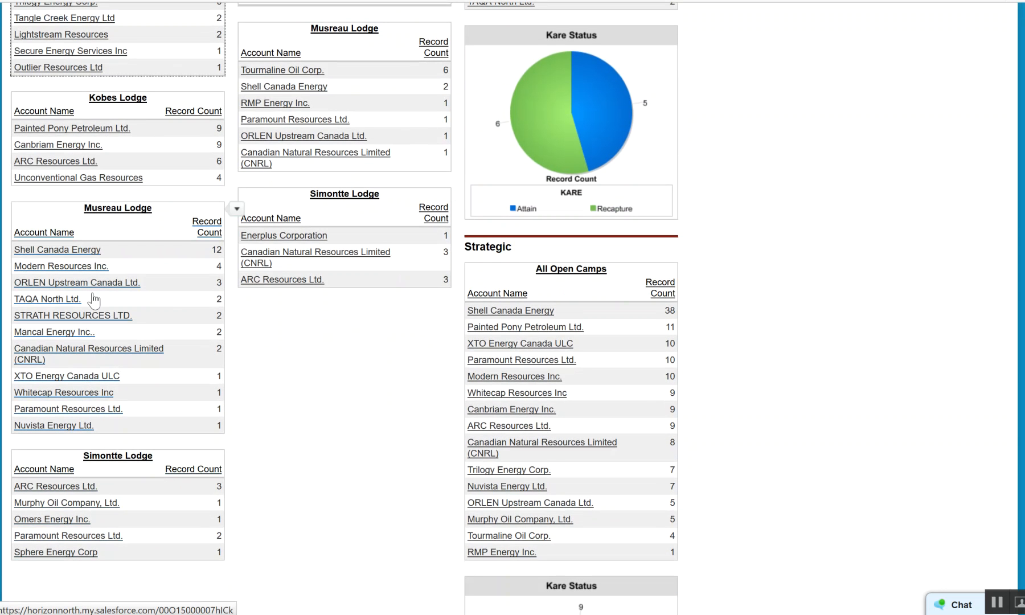
{"action": "mouse_move", "coordinate": [93, 283]}
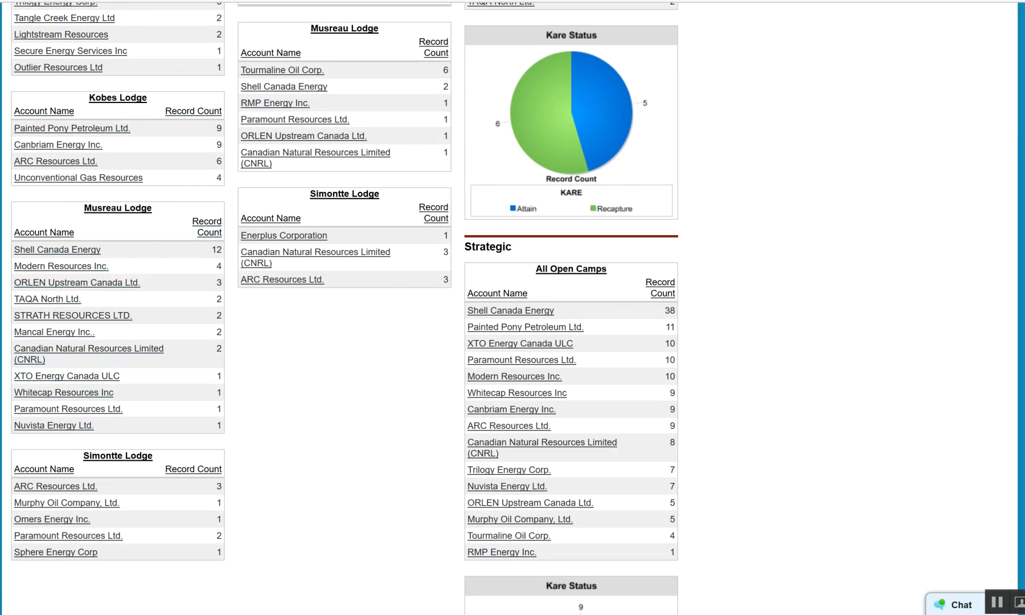
{"action": "left_click", "coordinate": [117, 207]}
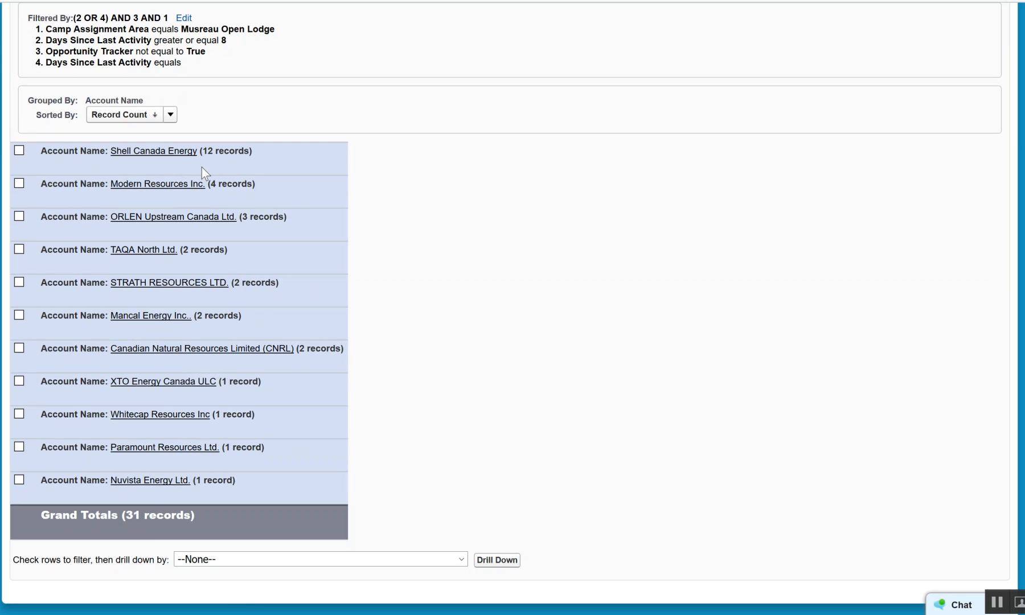
{"action": "mouse_move", "coordinate": [430, 374]}
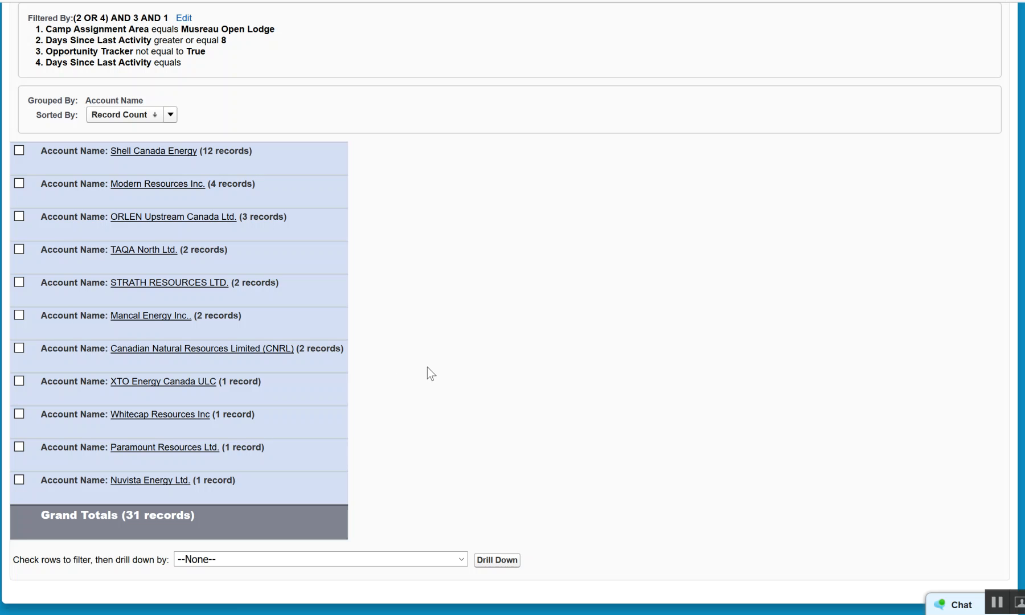
{"action": "mouse_move", "coordinate": [157, 183]}
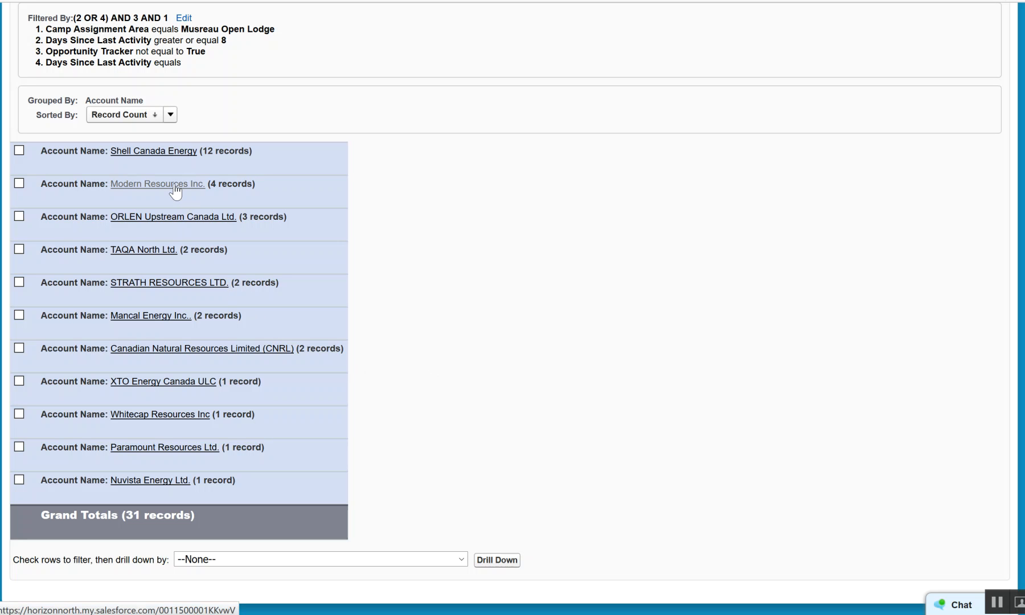
{"action": "left_click", "coordinate": [157, 183]}
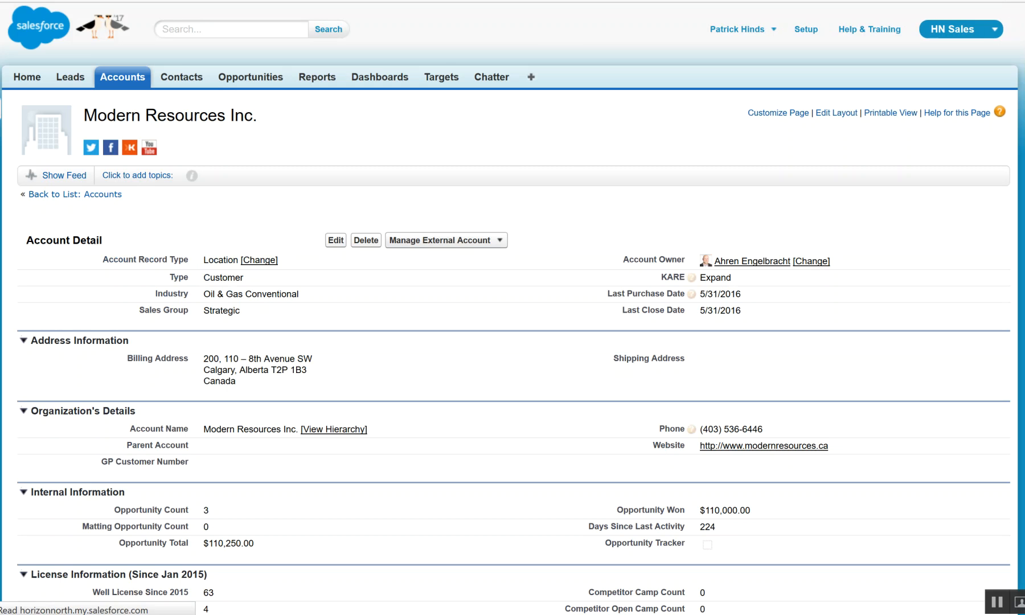
- Look through Modern Resources Inc.'s contacts, opportunities, notes and activity history
{"action": "scroll", "scroll_direction": "down", "scroll_amount": 3}
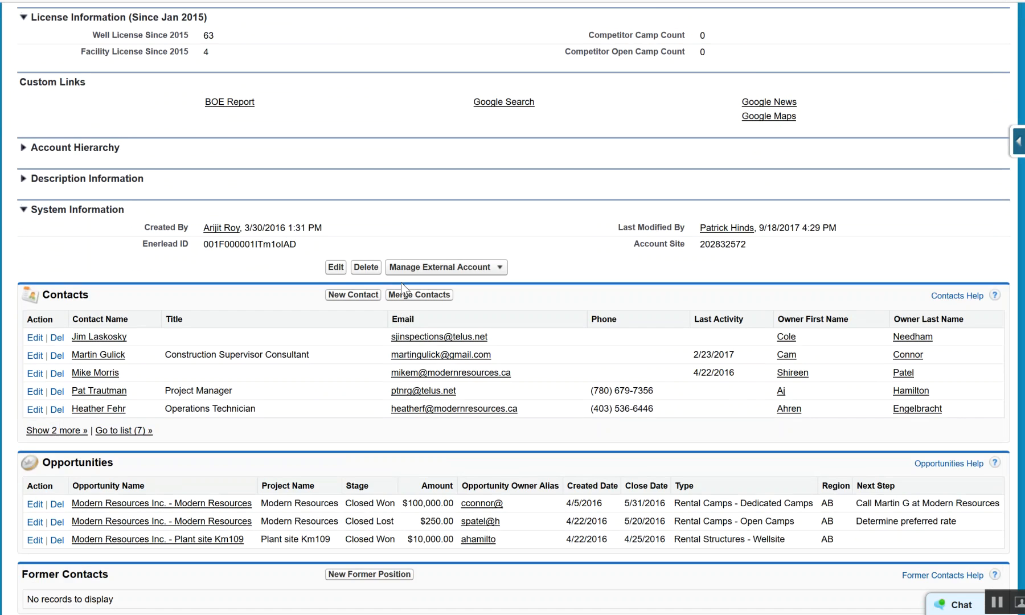
{"action": "scroll", "scroll_direction": "down", "scroll_amount": 3}
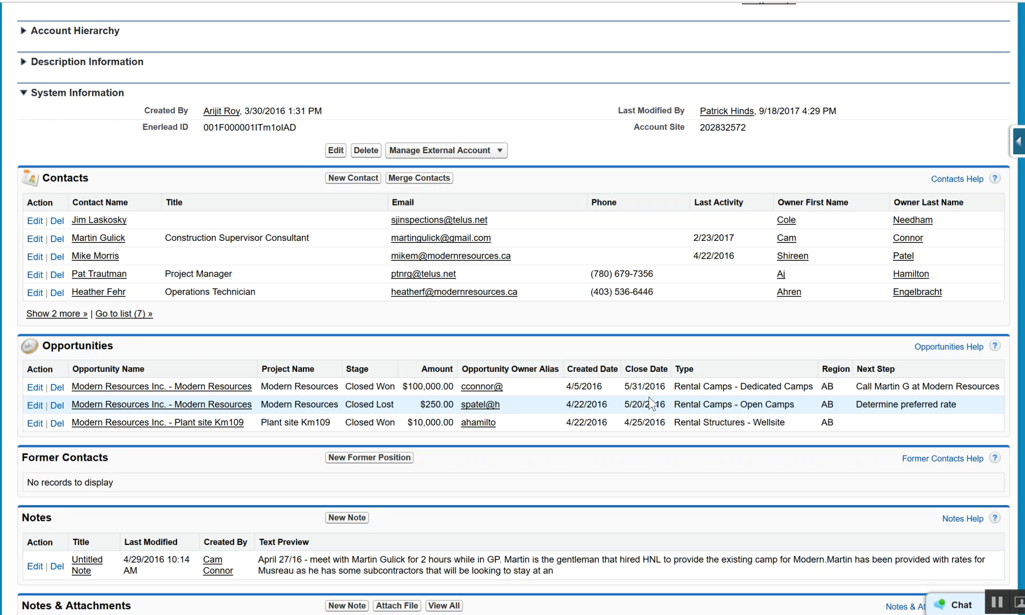
{"action": "mouse_move", "coordinate": [564, 386]}
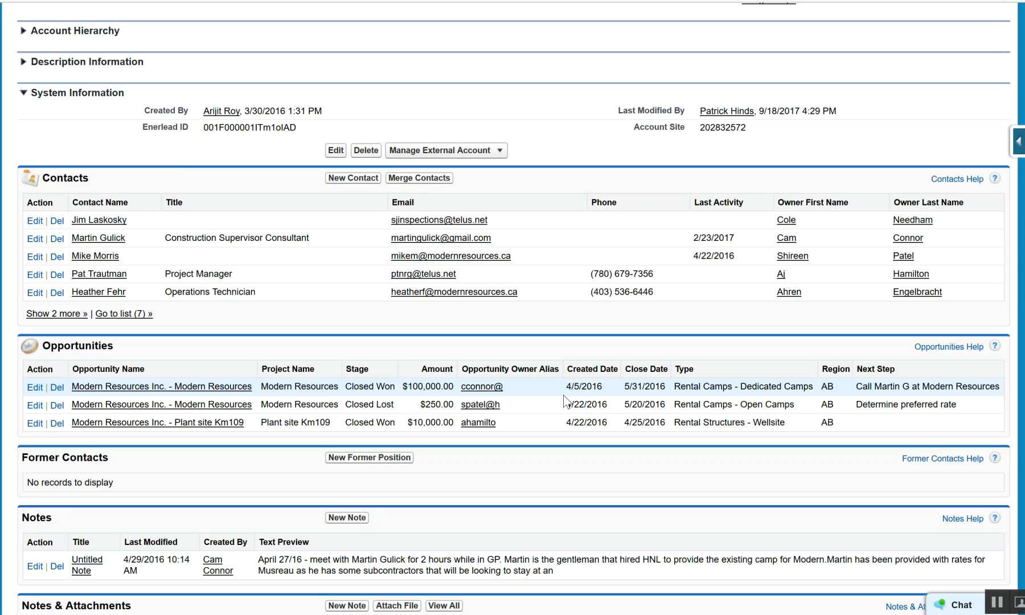
{"action": "scroll", "scroll_direction": "down", "scroll_amount": 3}
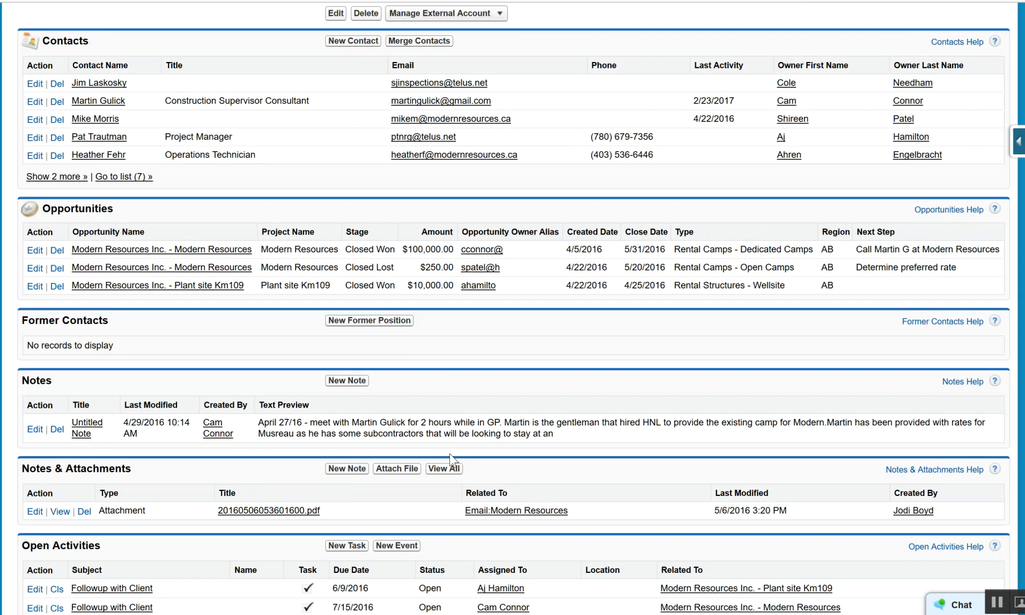
{"action": "scroll", "scroll_direction": "down", "scroll_amount": 3}
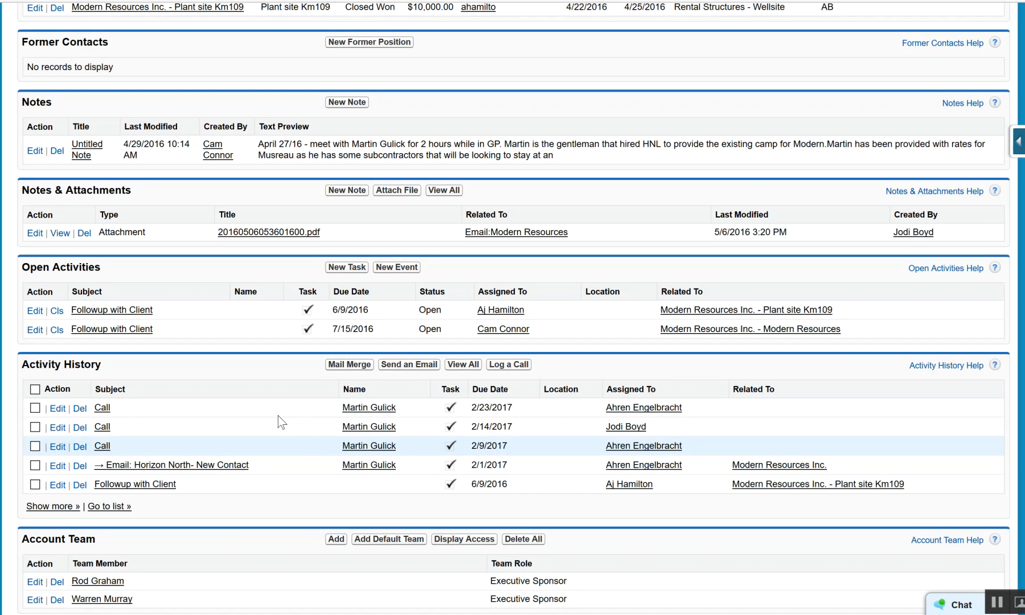
{"action": "scroll", "scroll_direction": "up", "scroll_amount": 3}
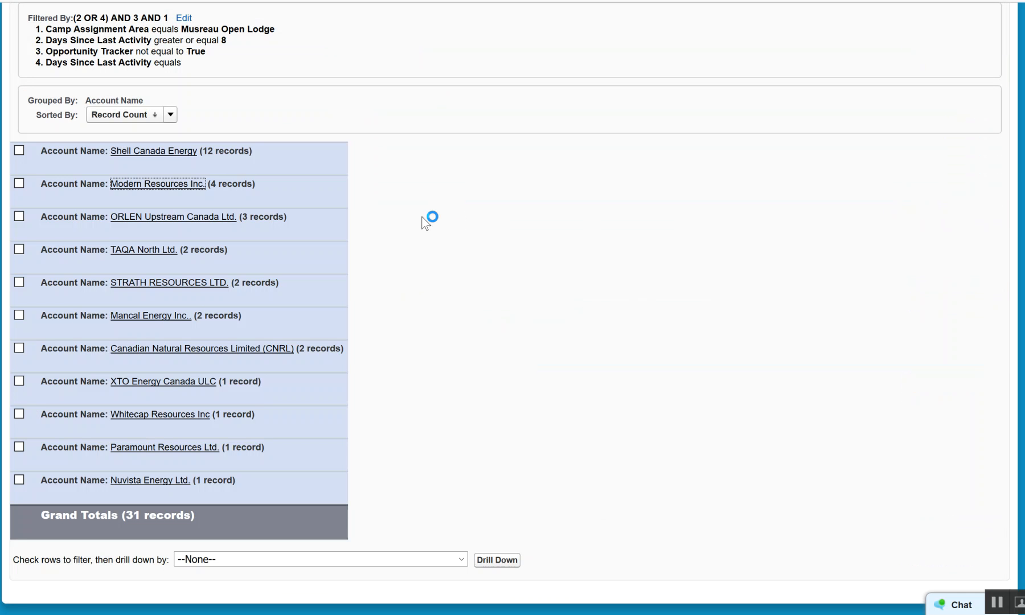
{"action": "mouse_move", "coordinate": [169, 282]}
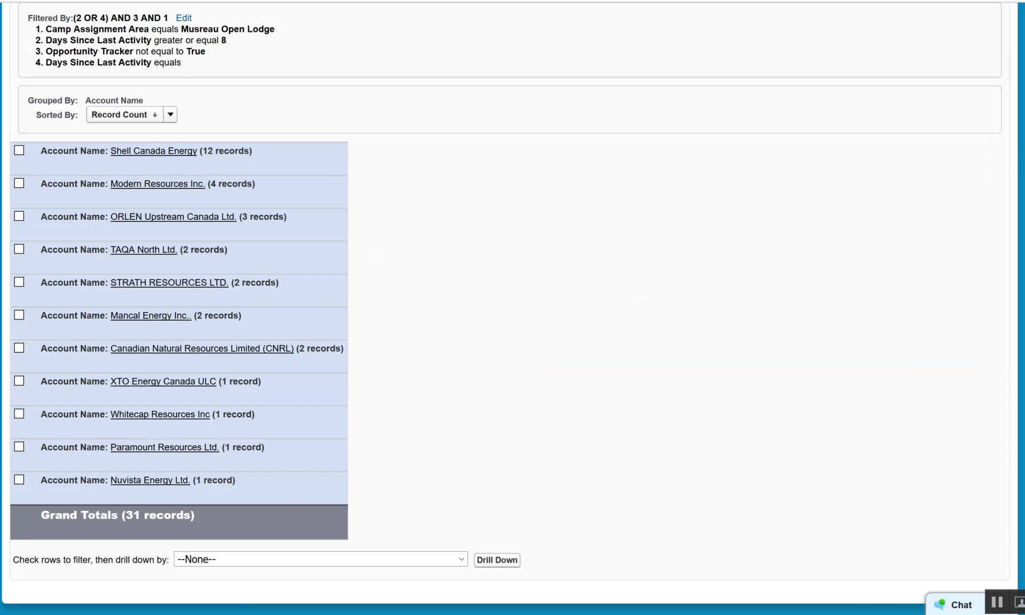
- Review STRATH RESOURCES LTD.'s empty contacts and activities and its ten Musreau Open Lodge well licenses
{"action": "left_click", "coordinate": [168, 282]}
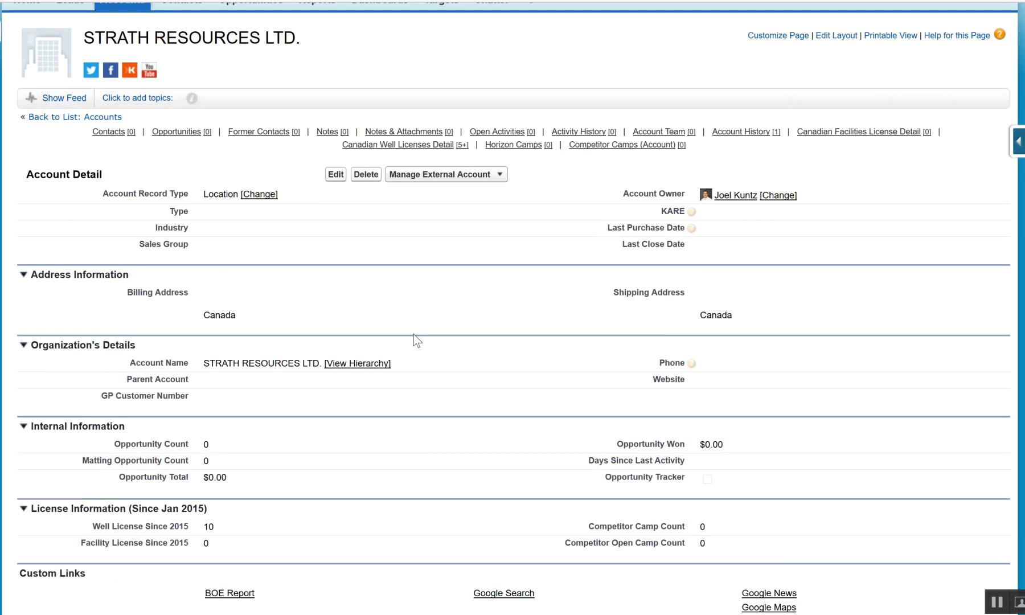
{"action": "scroll", "scroll_direction": "down", "scroll_amount": 3}
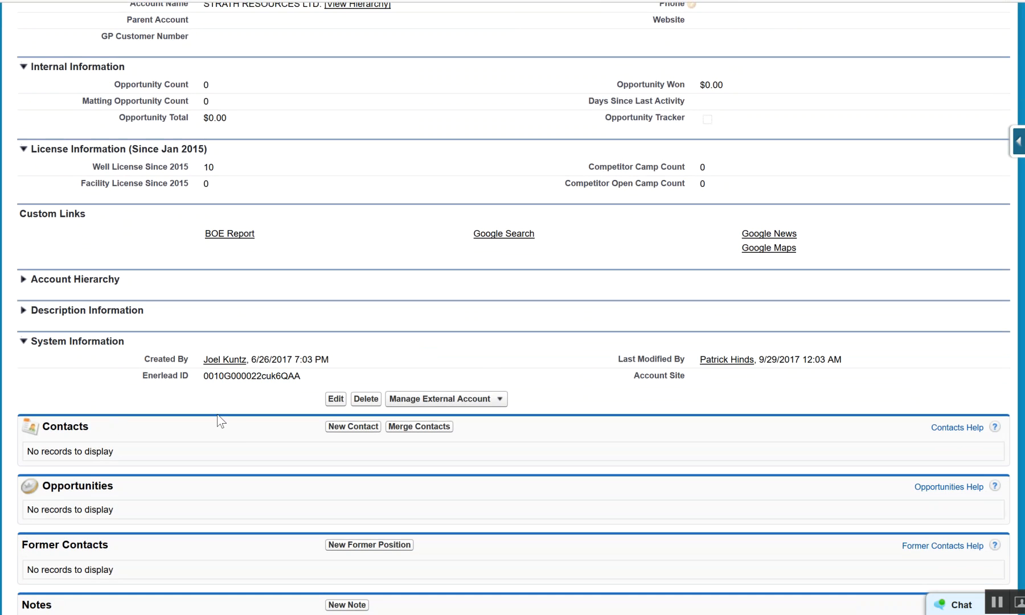
{"action": "scroll", "scroll_direction": "down", "scroll_amount": 3}
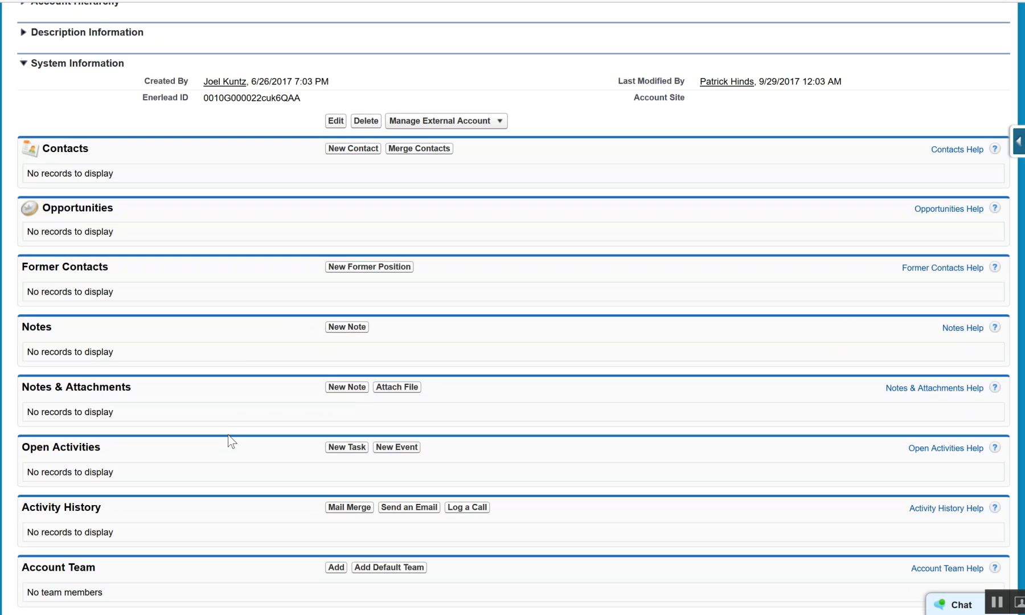
{"action": "scroll", "scroll_direction": "up", "scroll_amount": 3}
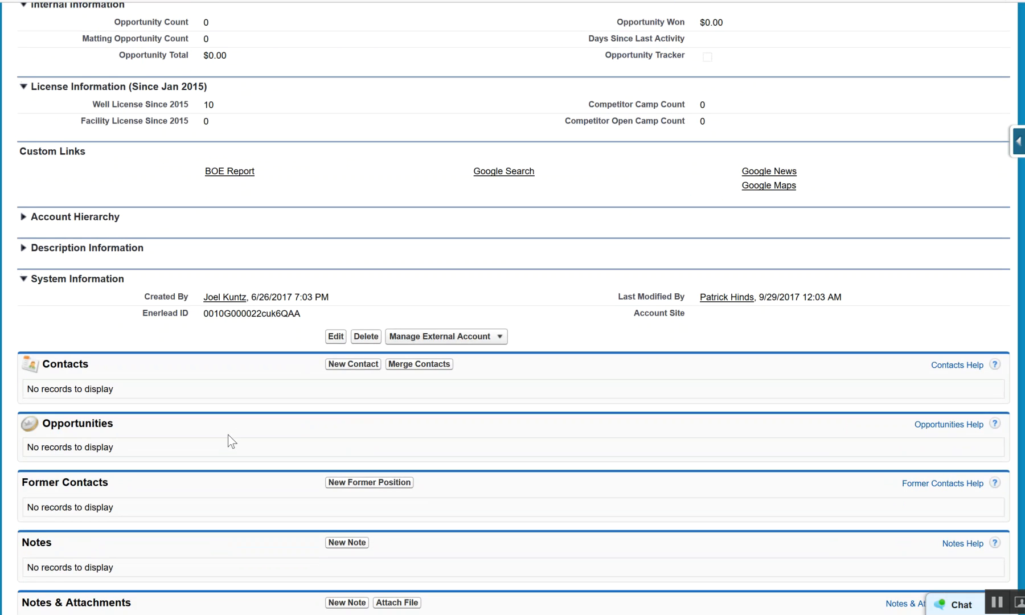
{"action": "scroll", "scroll_direction": "down", "scroll_amount": 3}
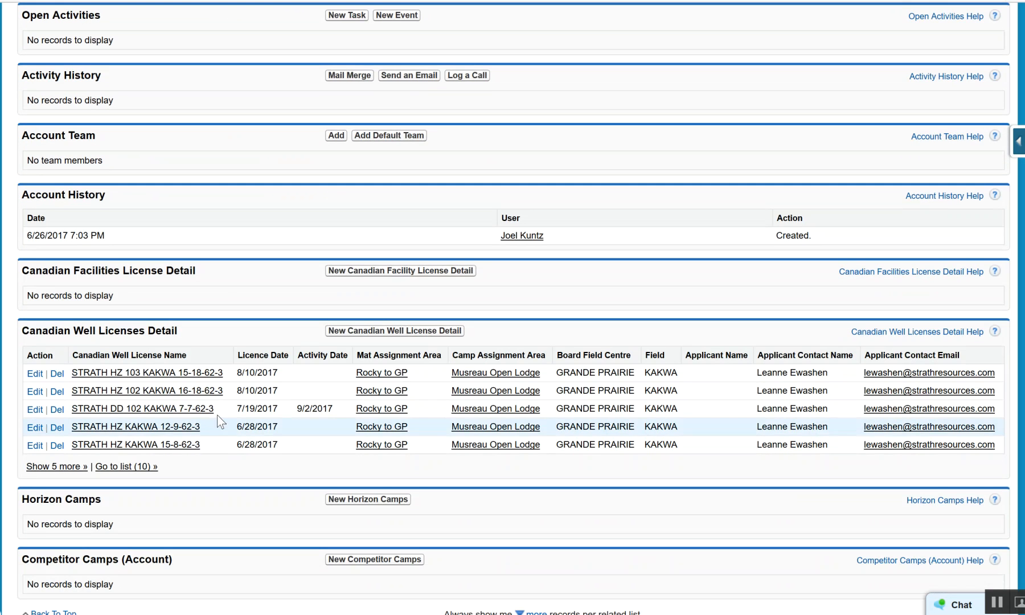
{"action": "mouse_move", "coordinate": [273, 449]}
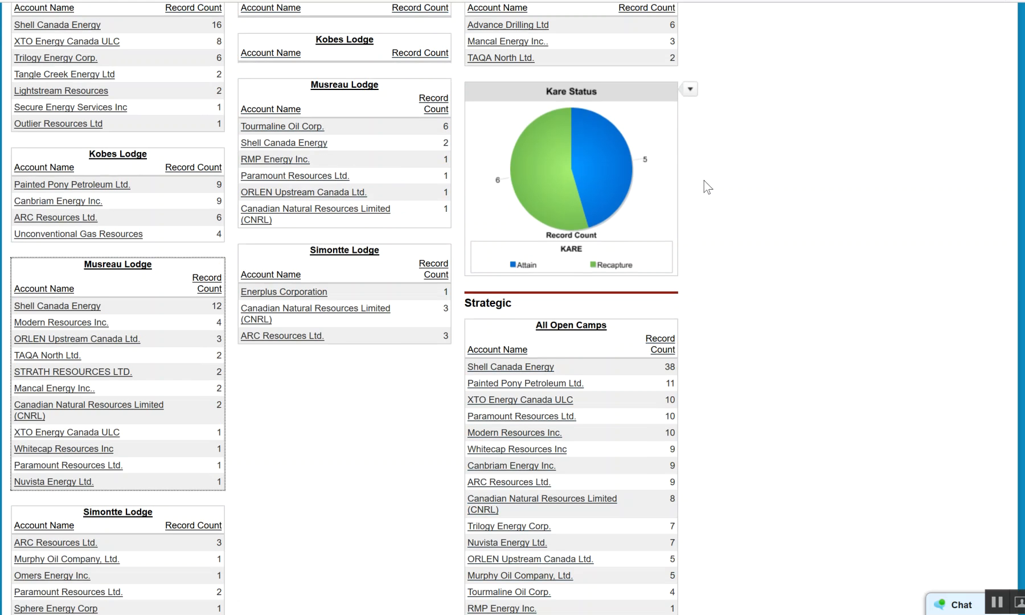
{"action": "scroll", "scroll_direction": "up", "scroll_amount": 3}
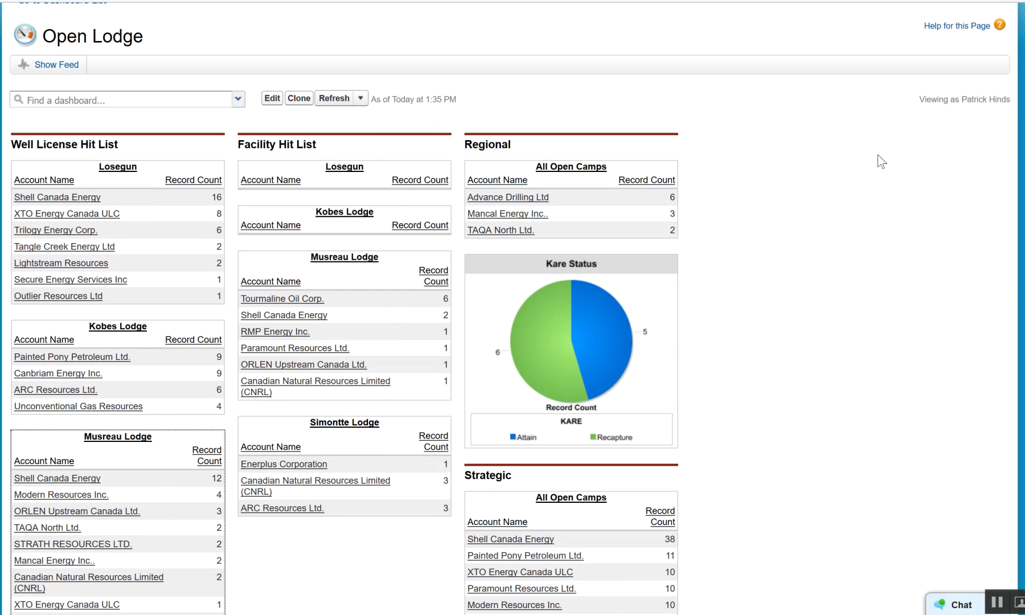
{"action": "mouse_move", "coordinate": [172, 48]}
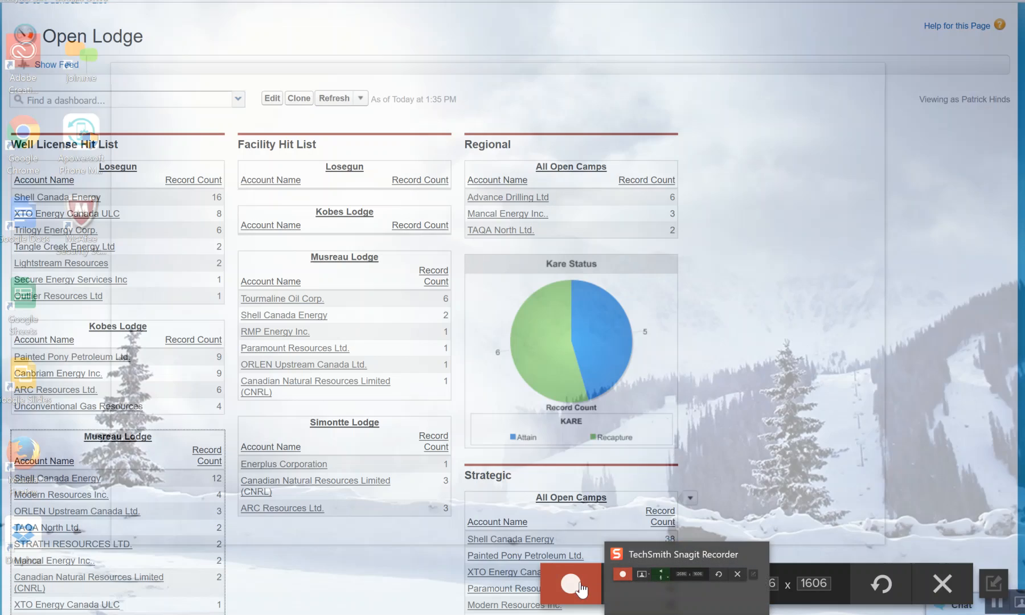
{"action": "left_click", "coordinate": [569, 583]}
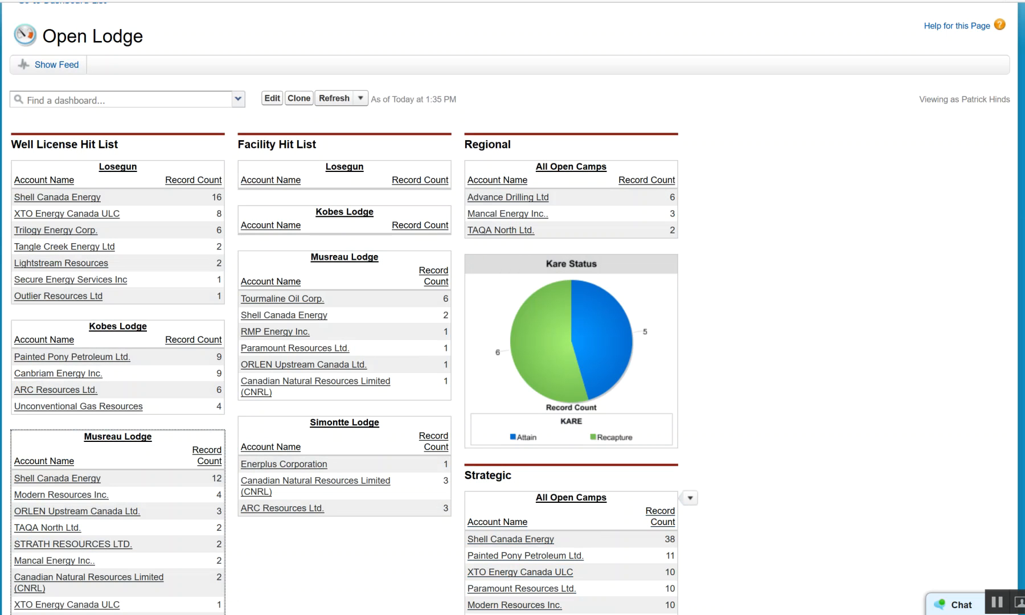